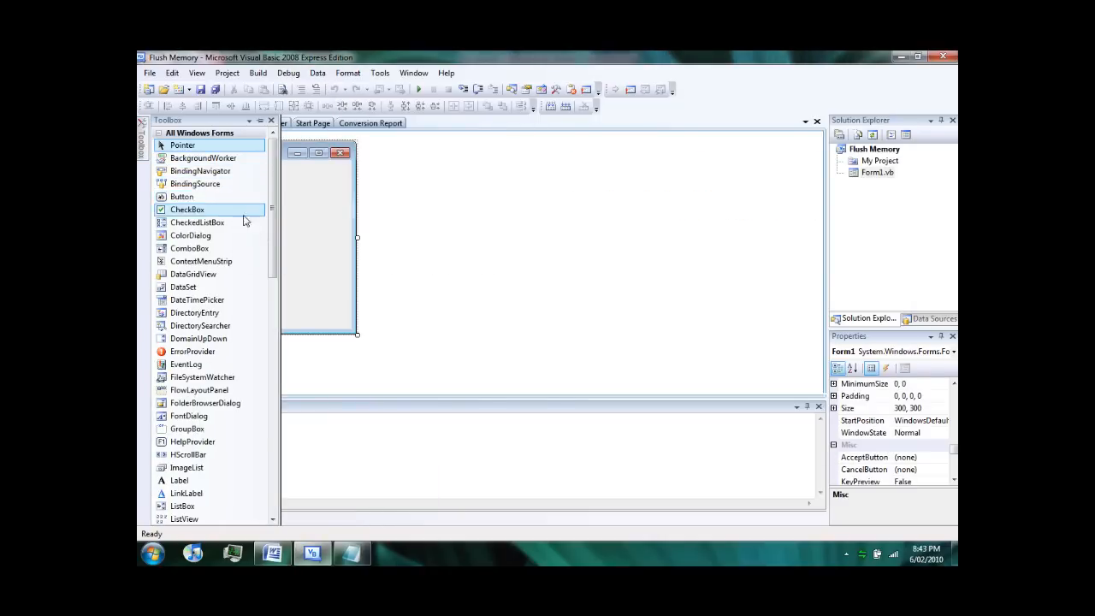
Add Button1, Label1, Button2 and a Timer from the Toolbox, moving Button2 to the lower right
click(181, 197)
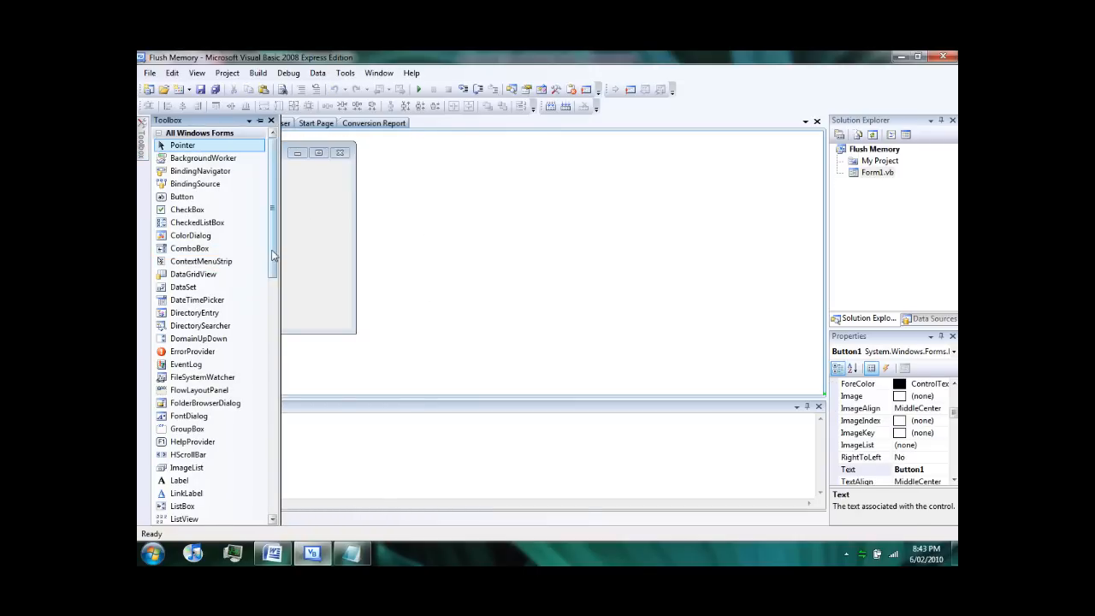
scroll(down, 3)
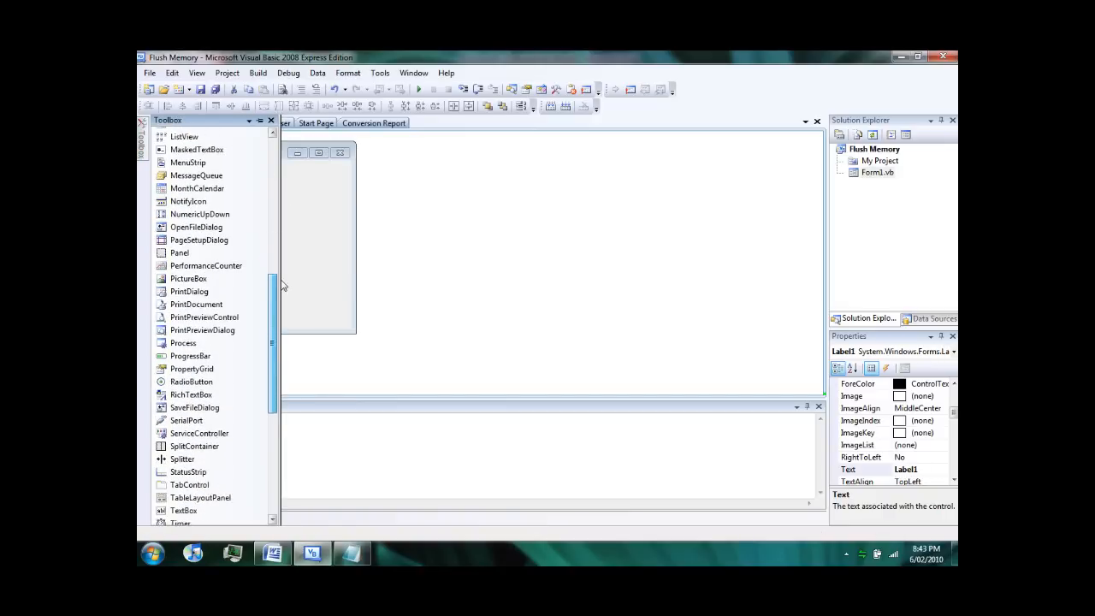
scroll(down, 3)
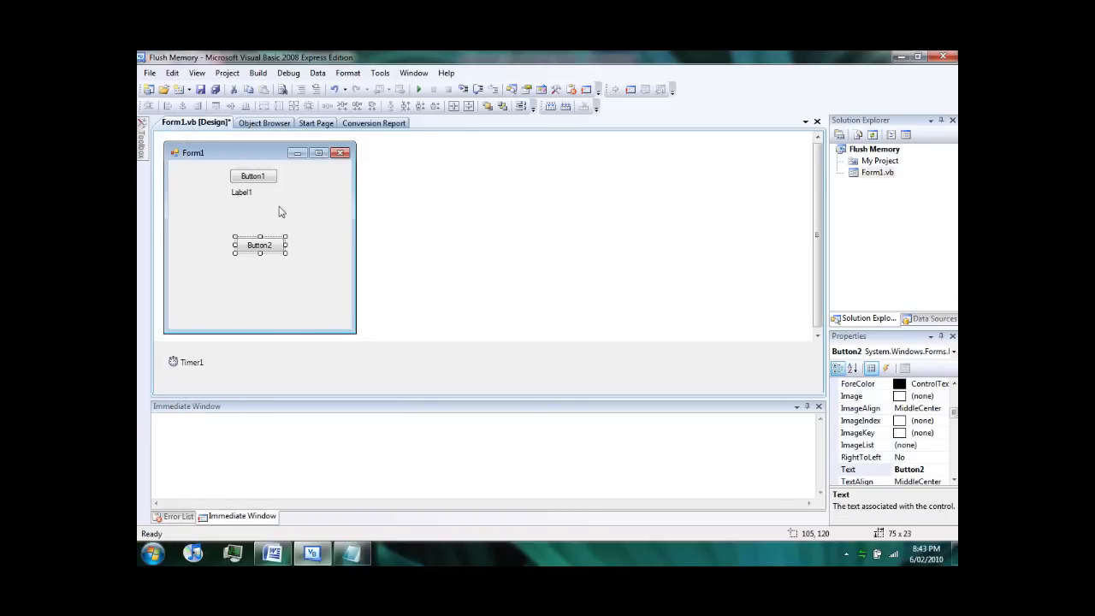
drag(260, 245, 318, 315)
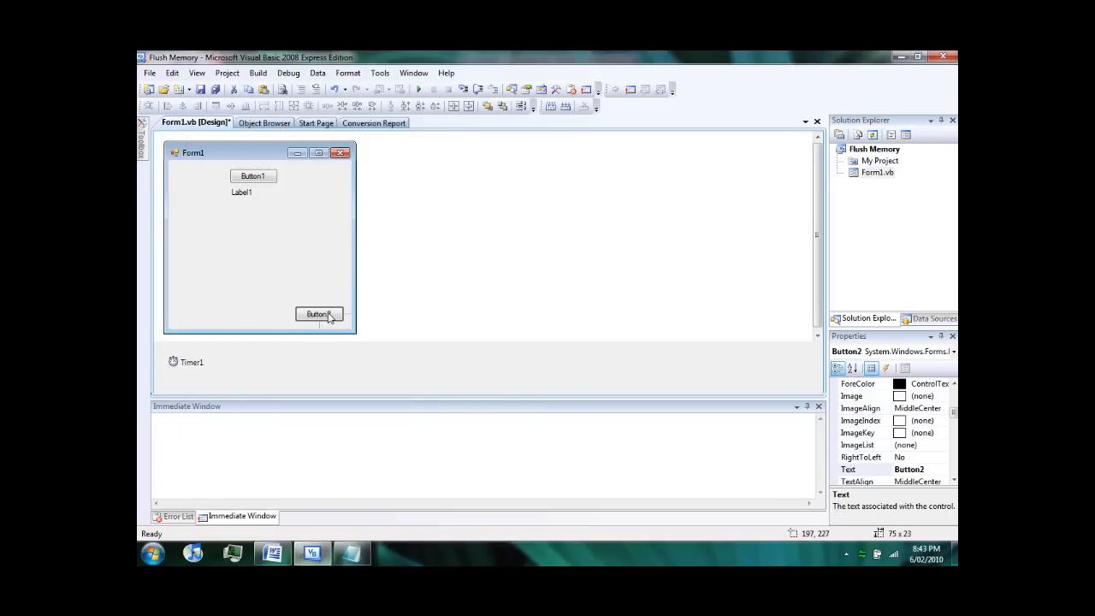
Reposition Label1 and set Timer1's Interval property to 10 ms
click(241, 192)
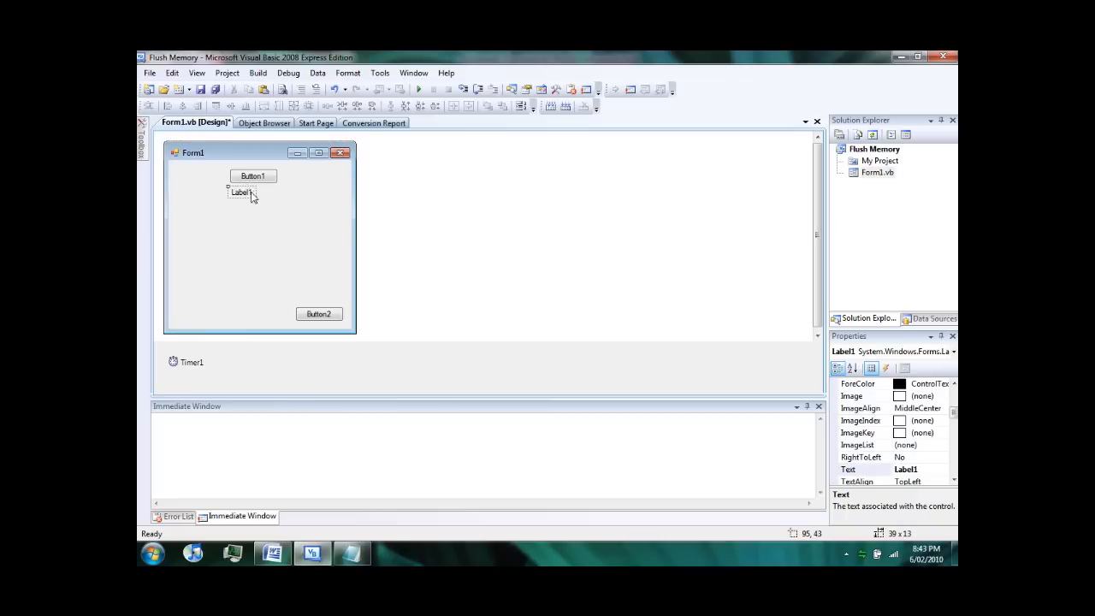
click(190, 361)
text(10)
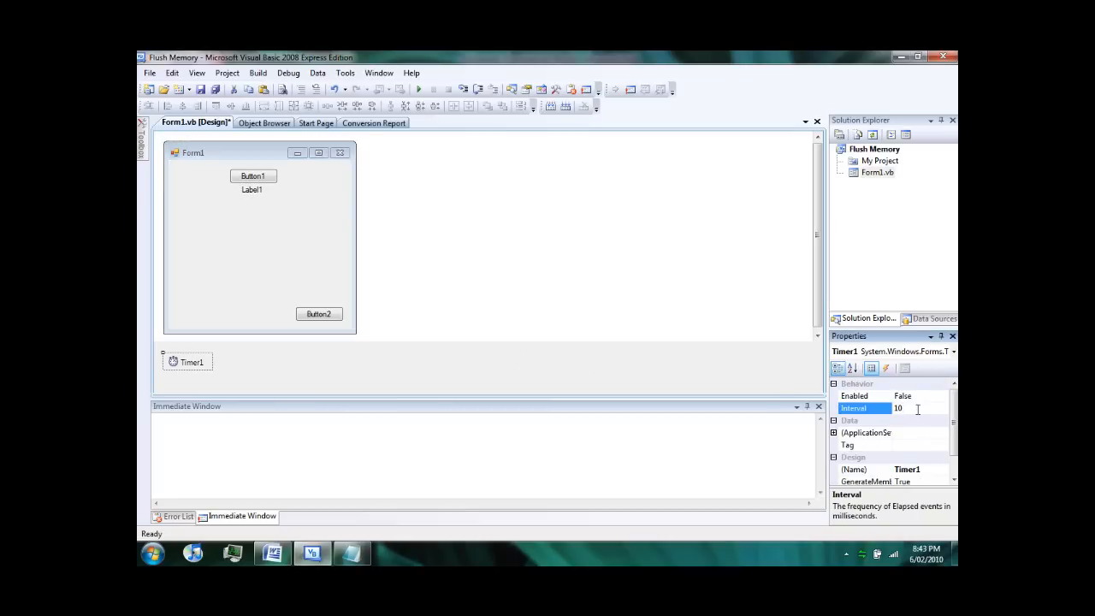
click(251, 188)
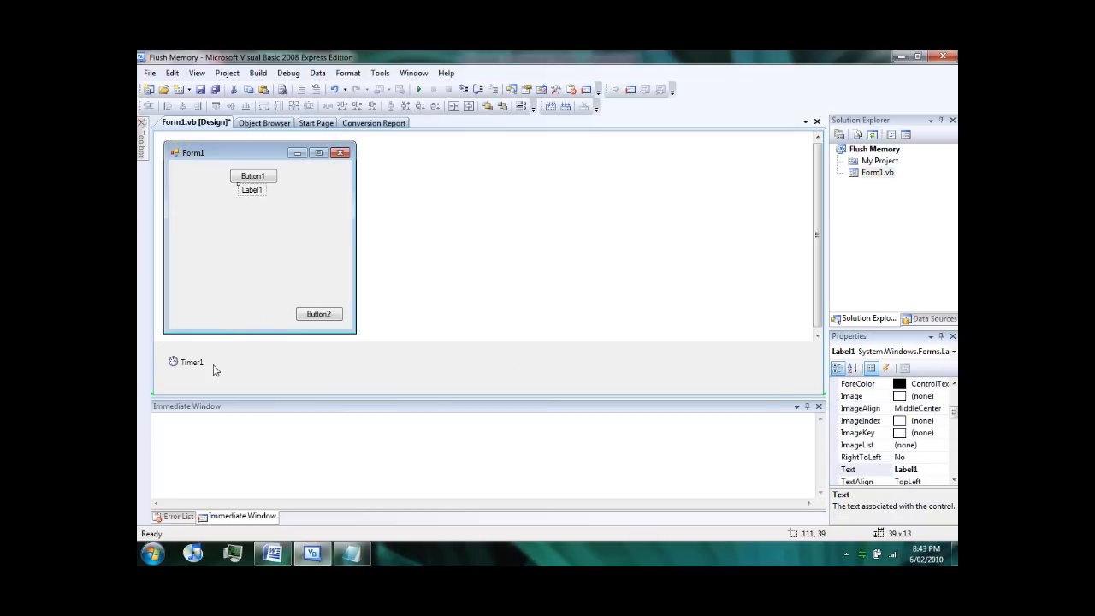
Make Button1's click handler call Timer1.Start()
double_click(253, 174)
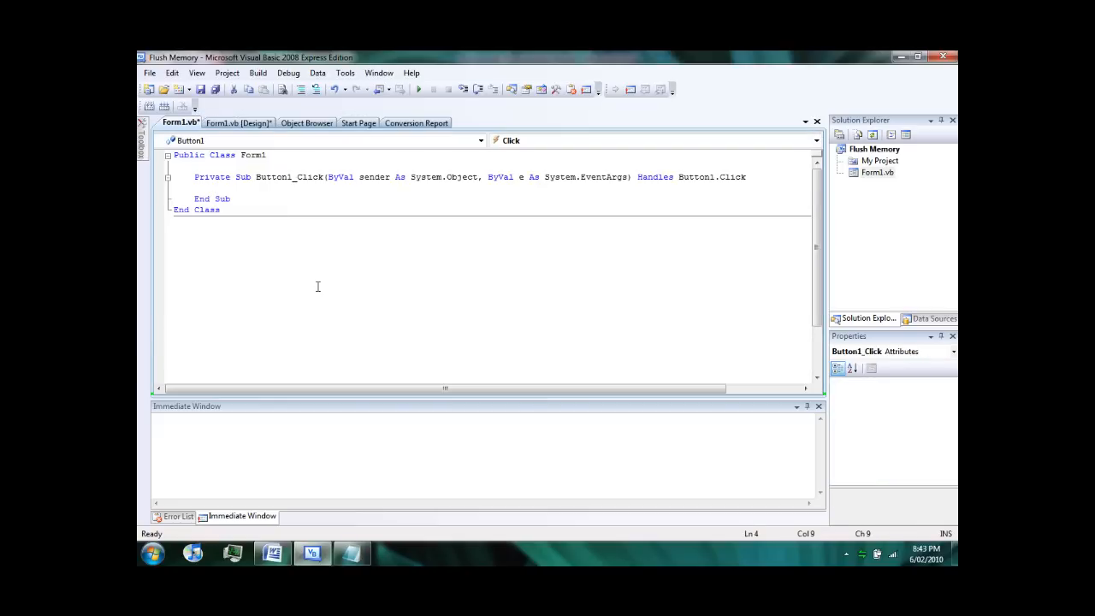
text(Timer1.S)
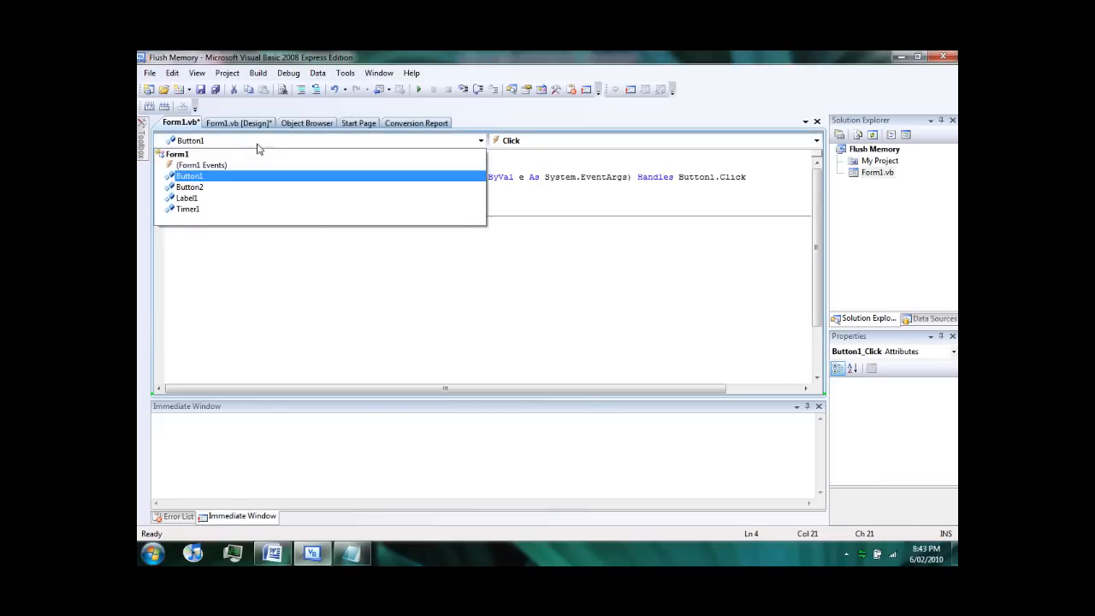
click(238, 124)
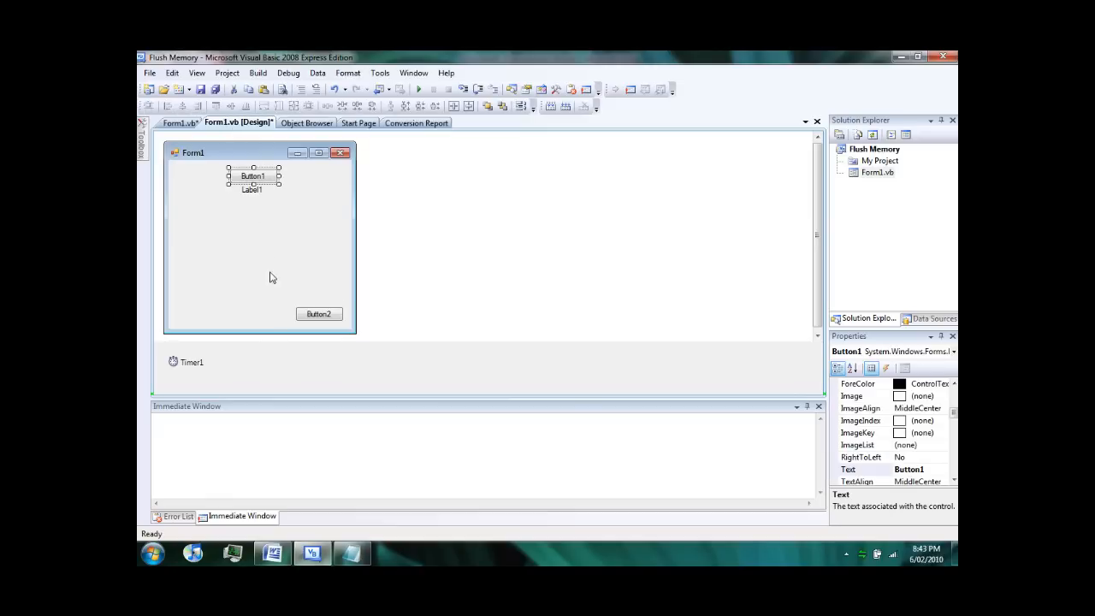
In Timer1_Tick increment counter i and show it with Label1.Text = i
click(192, 361)
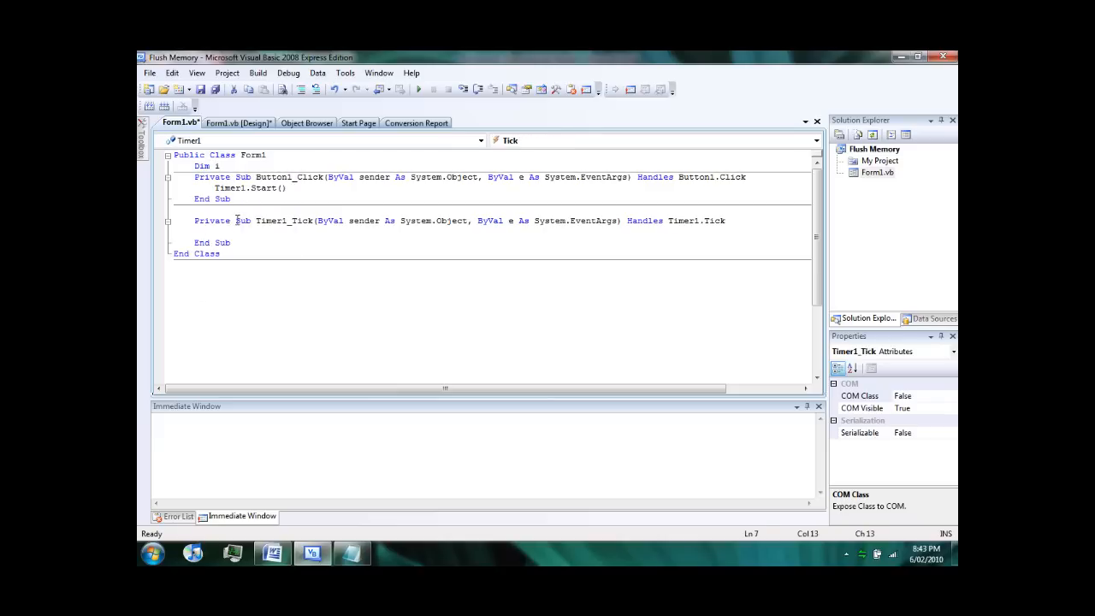
text(i = i + 1)
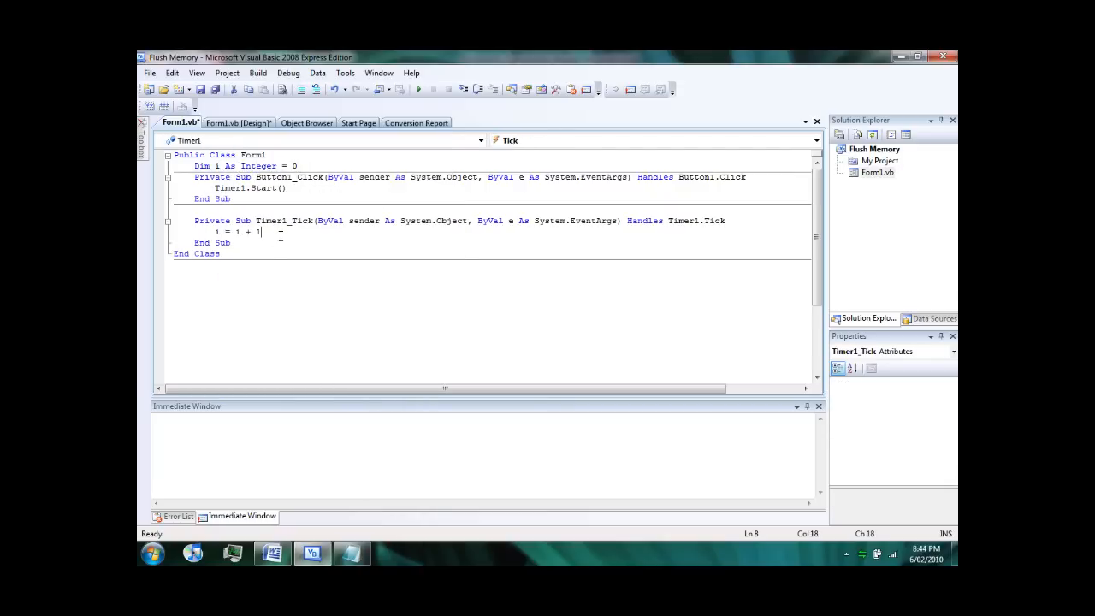
text(Label1.Text = i)
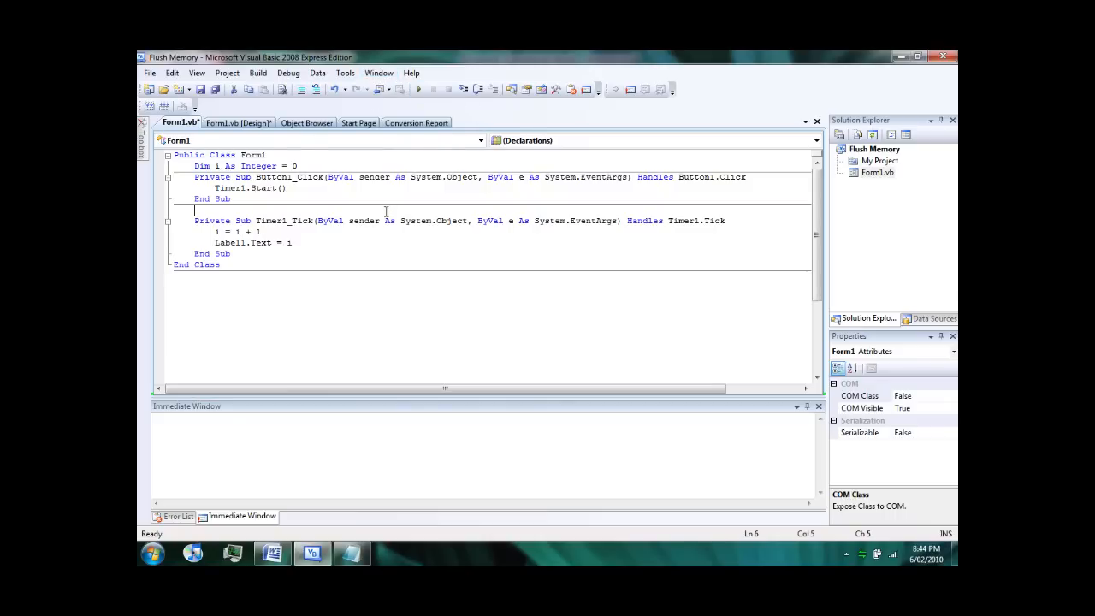
click(305, 221)
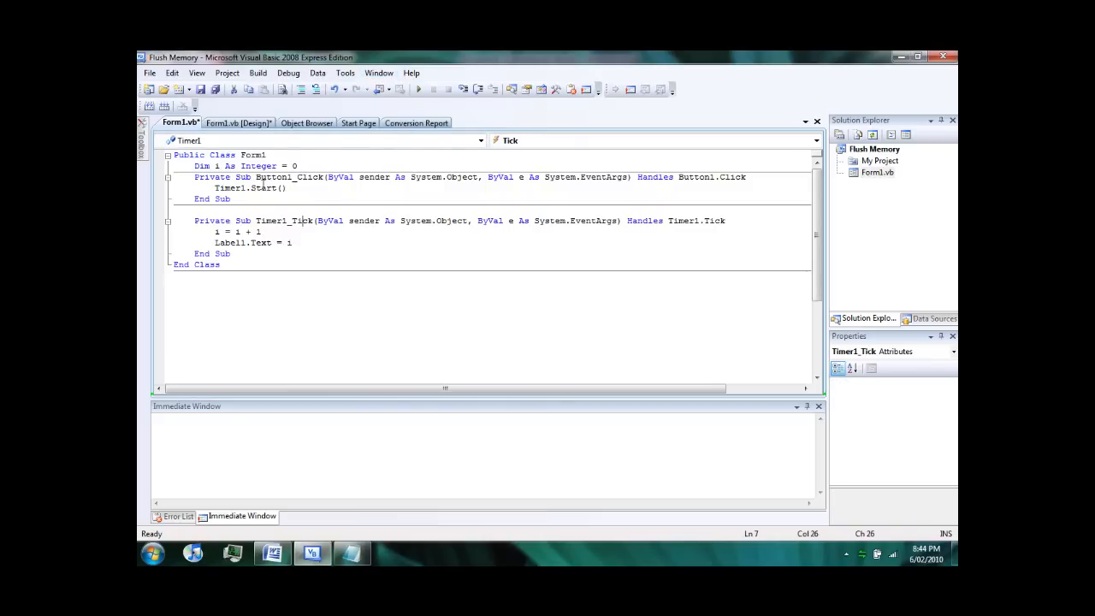
click(282, 164)
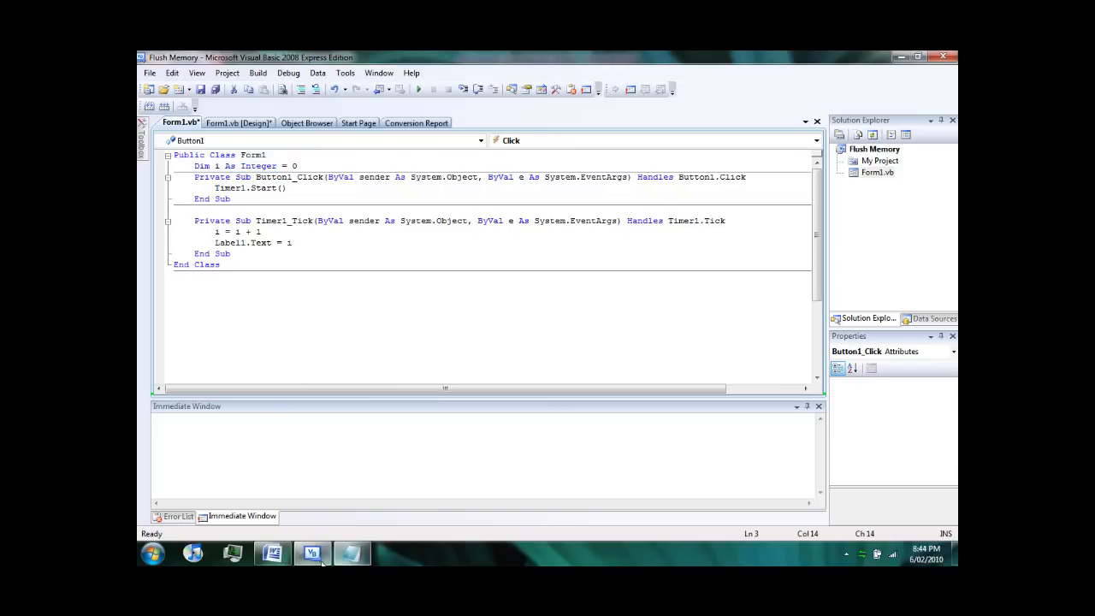
Paste the SetProcessWorkingSetSize declaration from kernel32.dll at the top of the class
click(351, 555)
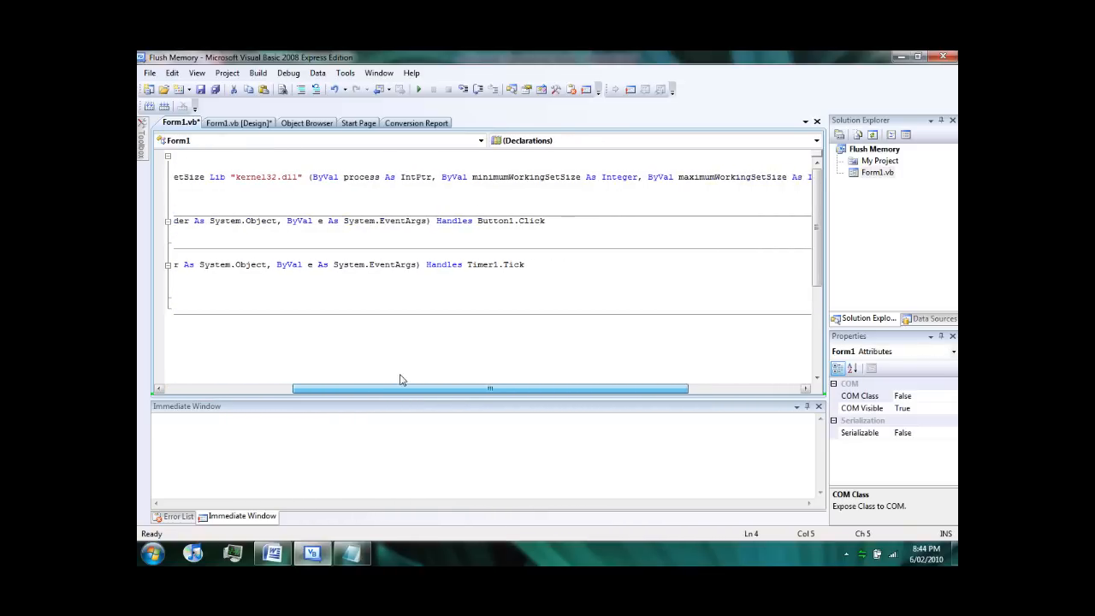
scroll(left, 3)
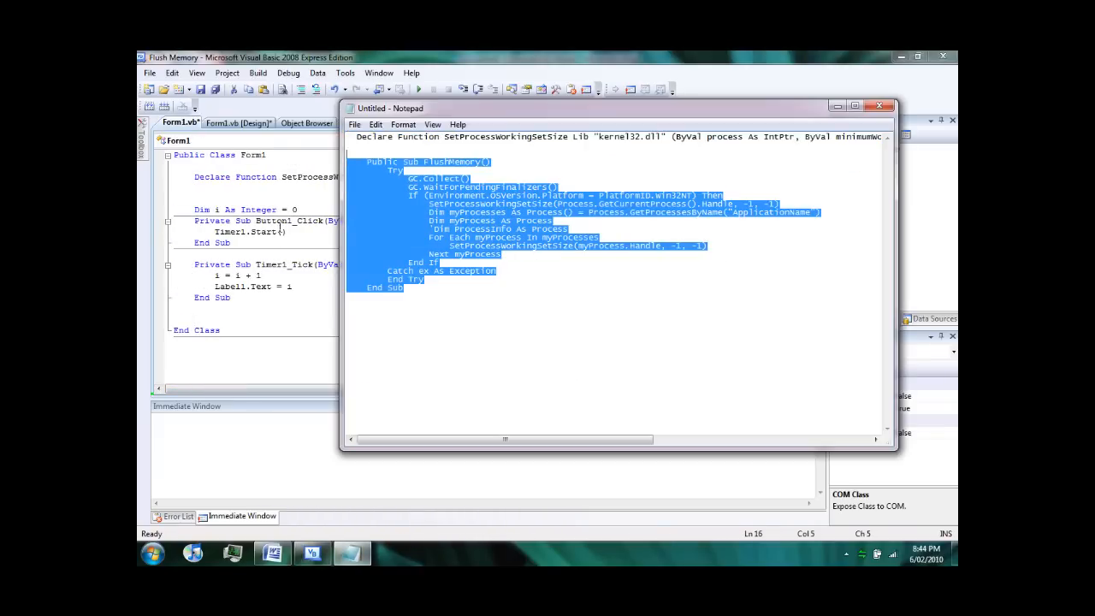
click(881, 106)
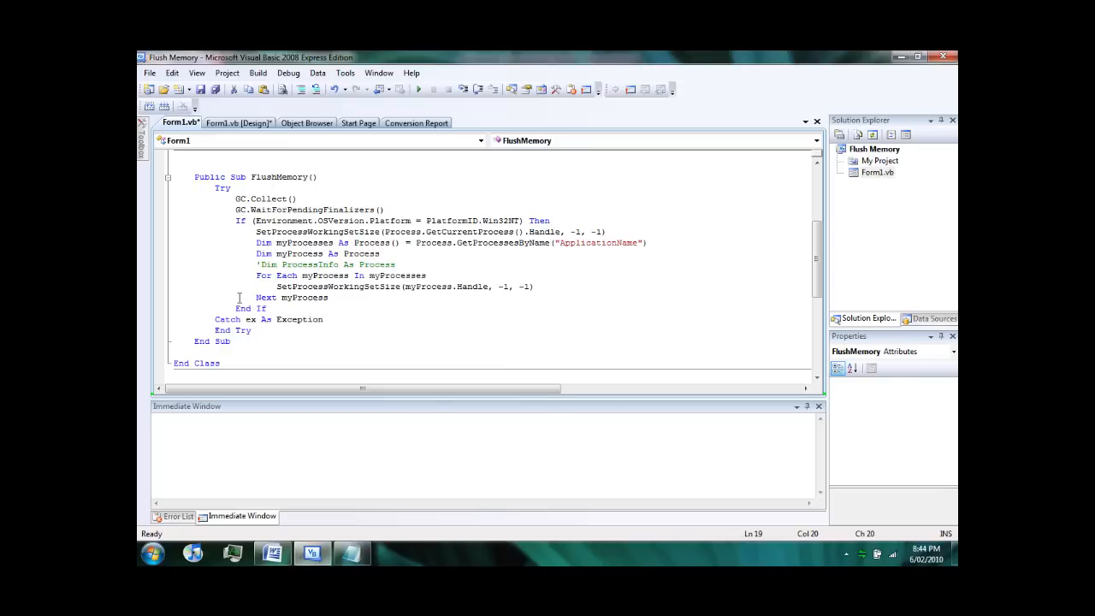
Paste the FlushMemory sub that collects garbage and trims process memory, tidying indentation
click(271, 209)
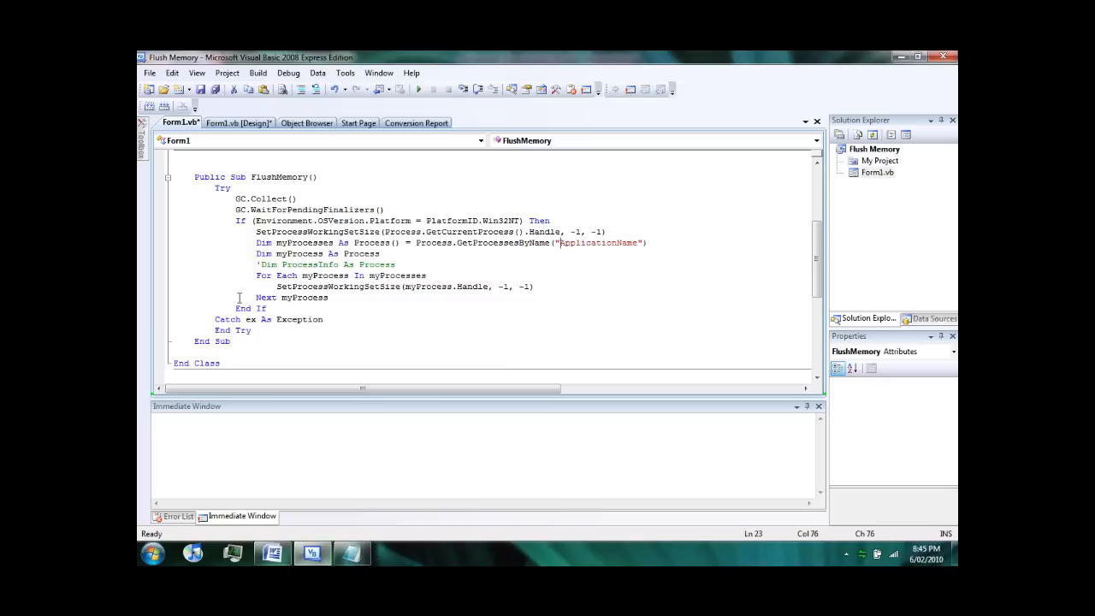
click(291, 254)
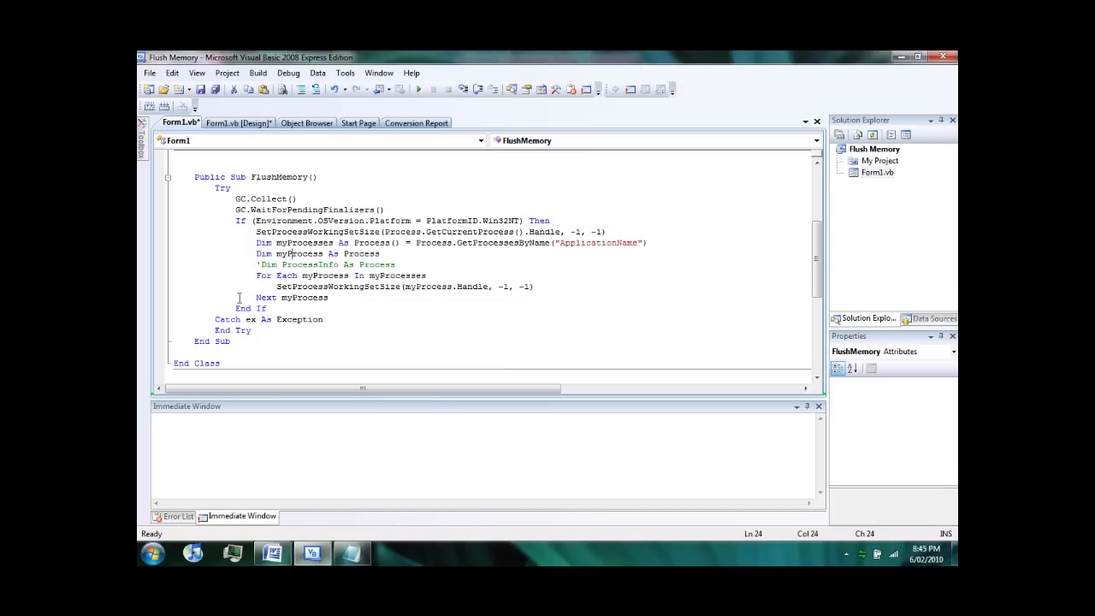
click(229, 275)
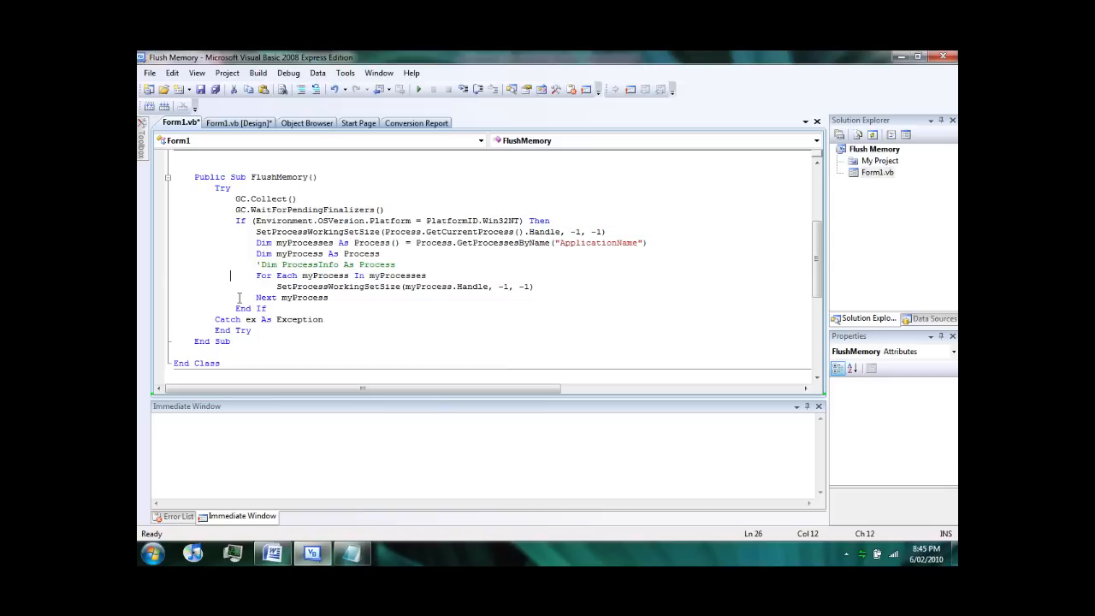
click(402, 288)
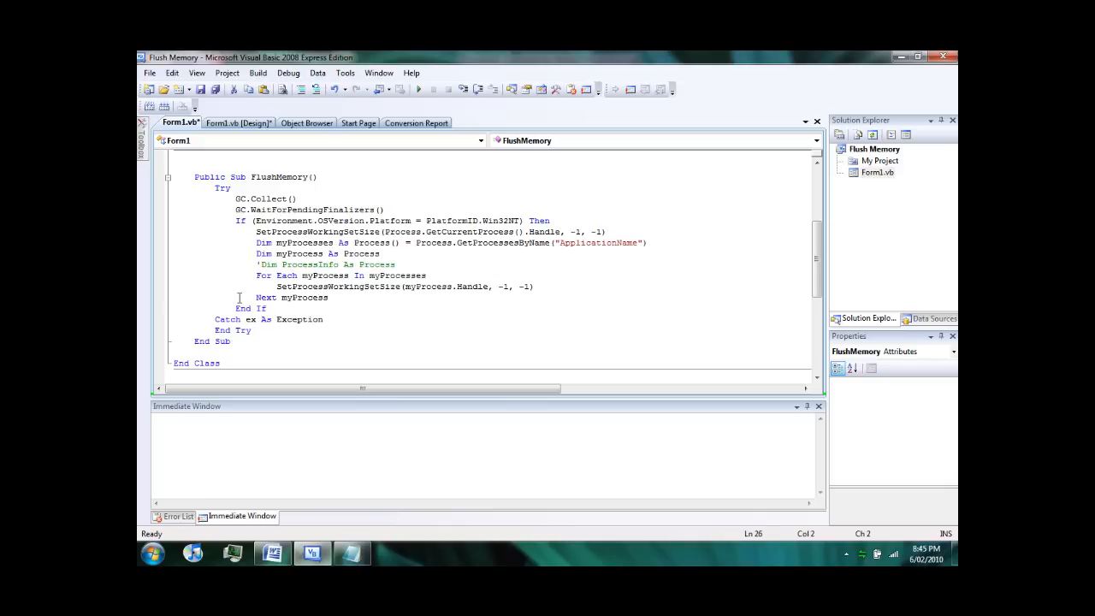
Make Button2's click handler call FlushMemory
scroll(up, 3)
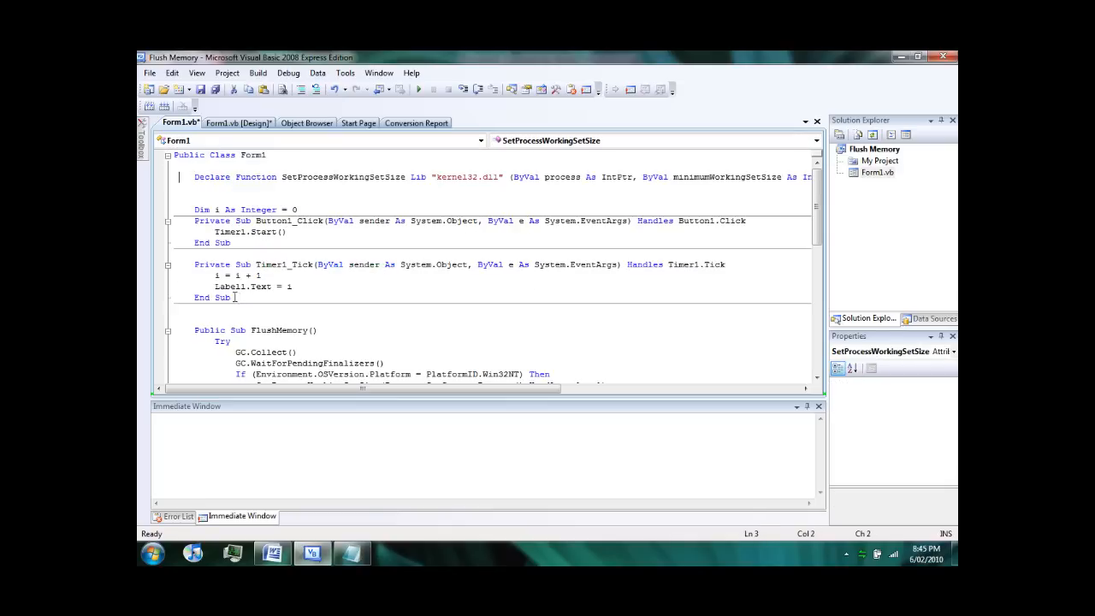
click(238, 123)
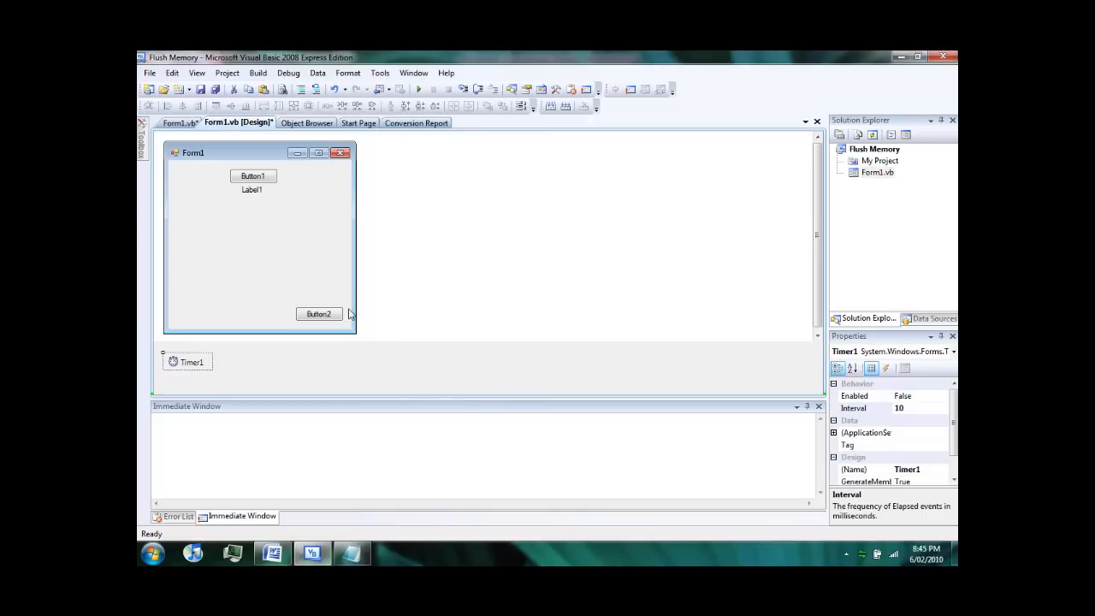
double_click(319, 313)
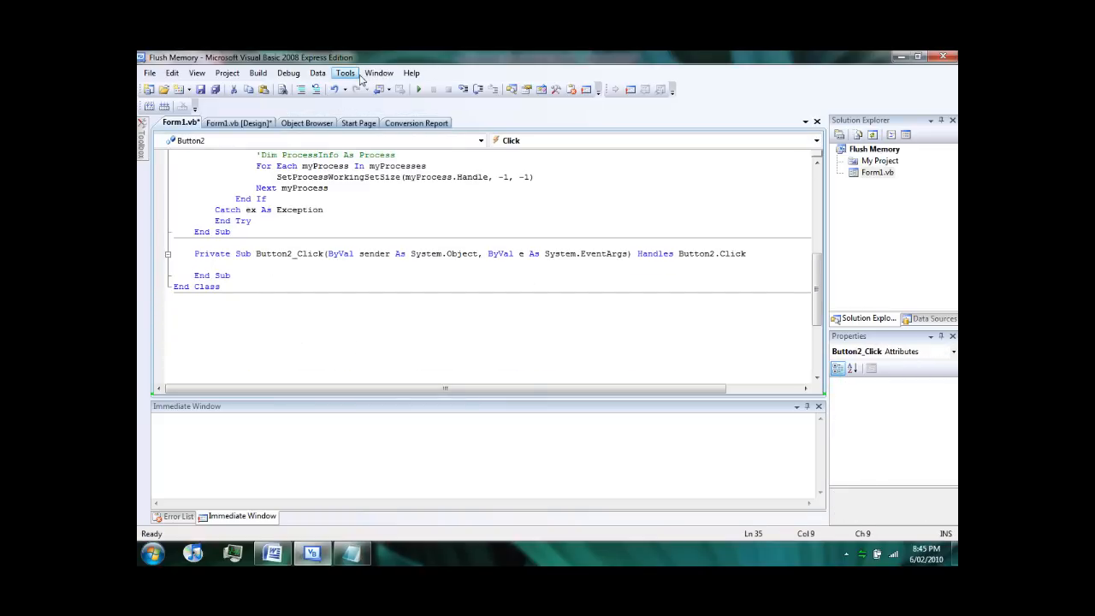
text(Flush)
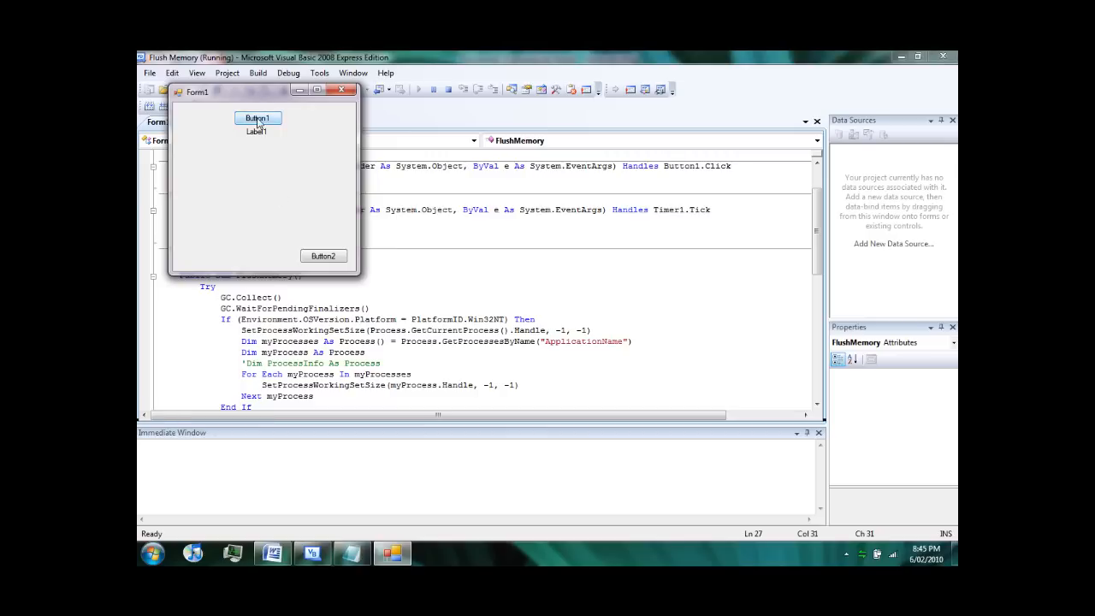
Test-run the app, start the counter, then close the running form
click(257, 118)
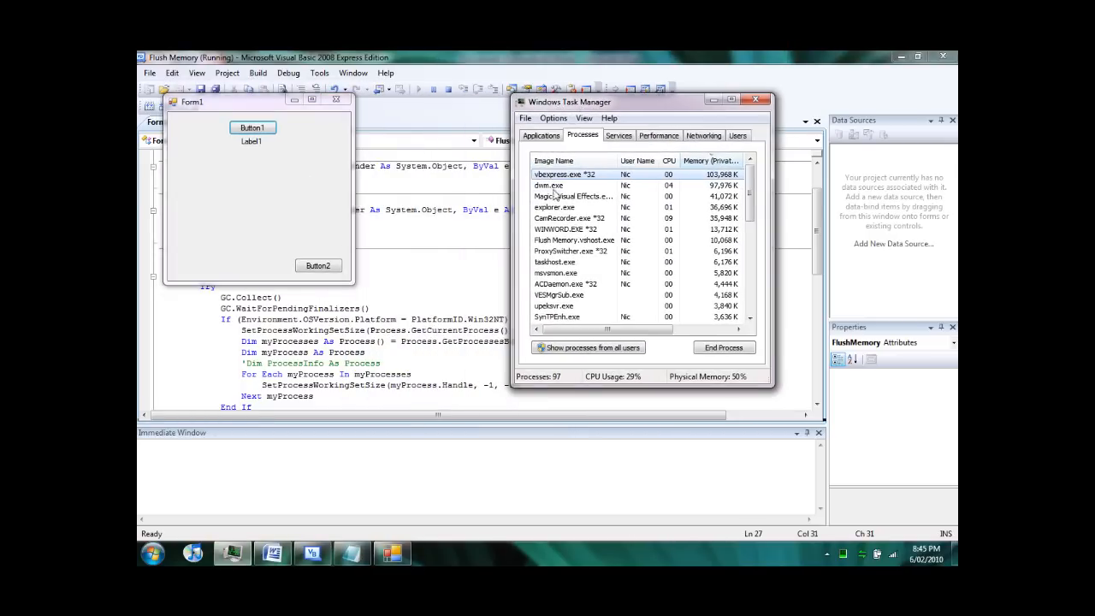
click(555, 206)
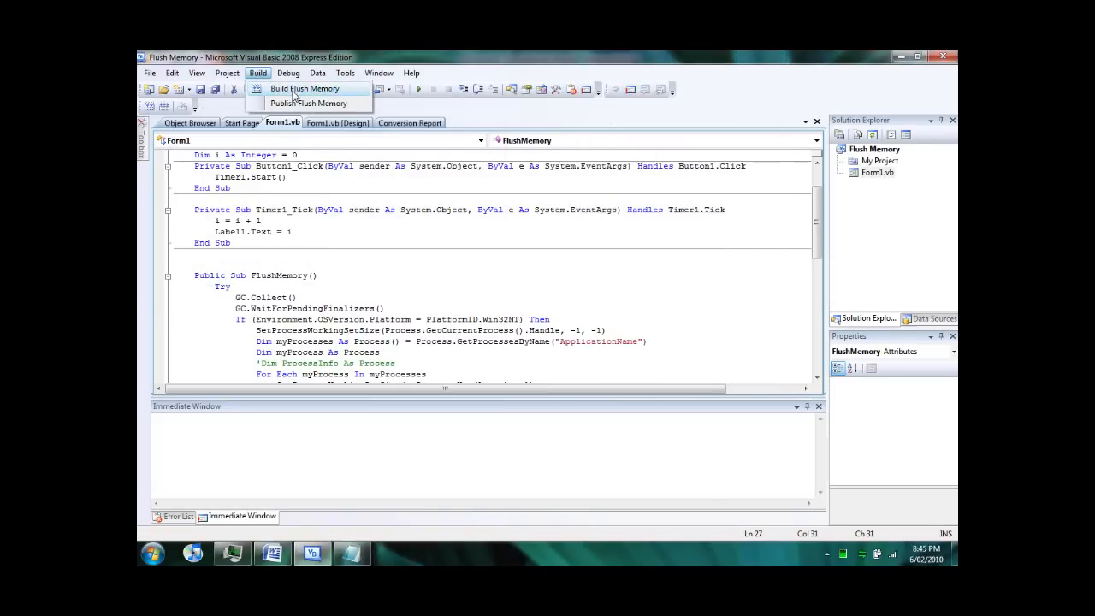
Build Flush Memory and browse Documents > Visual Studio 2008 > Projects in Explorer
click(304, 89)
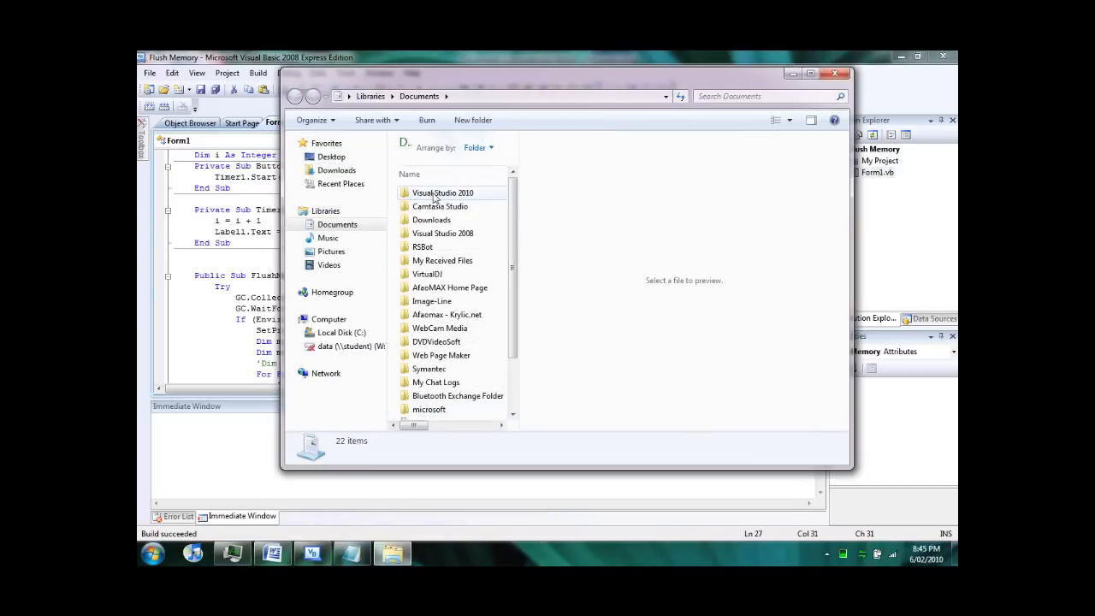
click(423, 246)
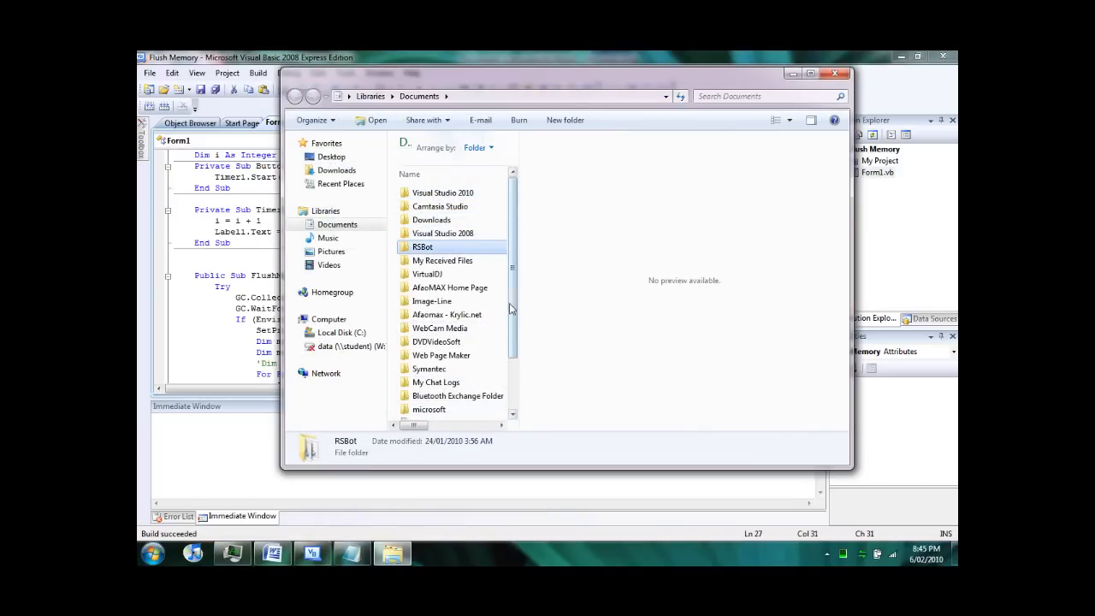
double_click(441, 233)
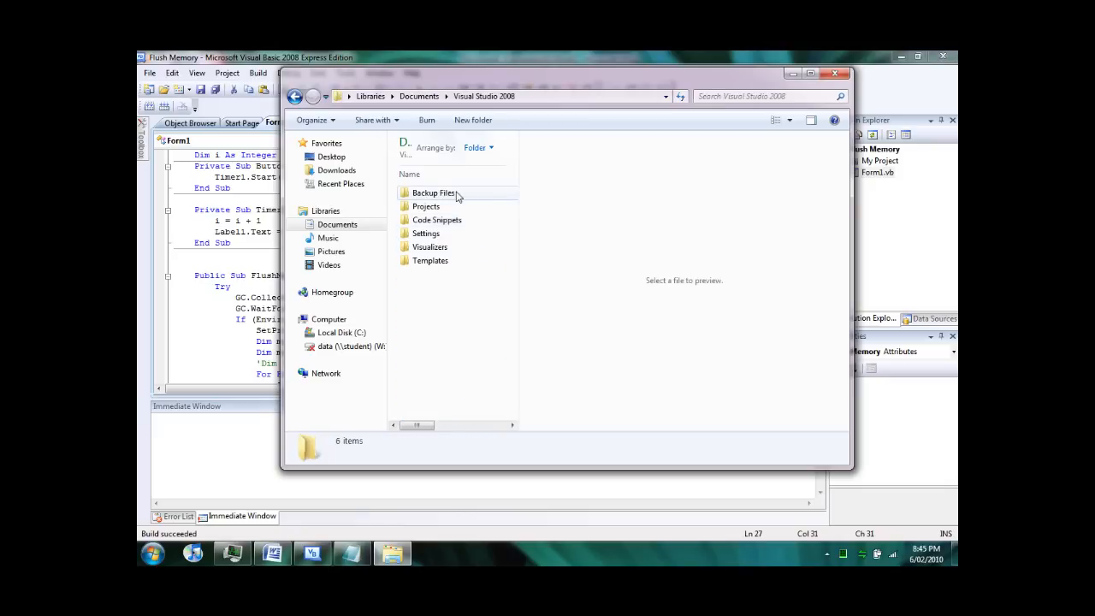
double_click(425, 206)
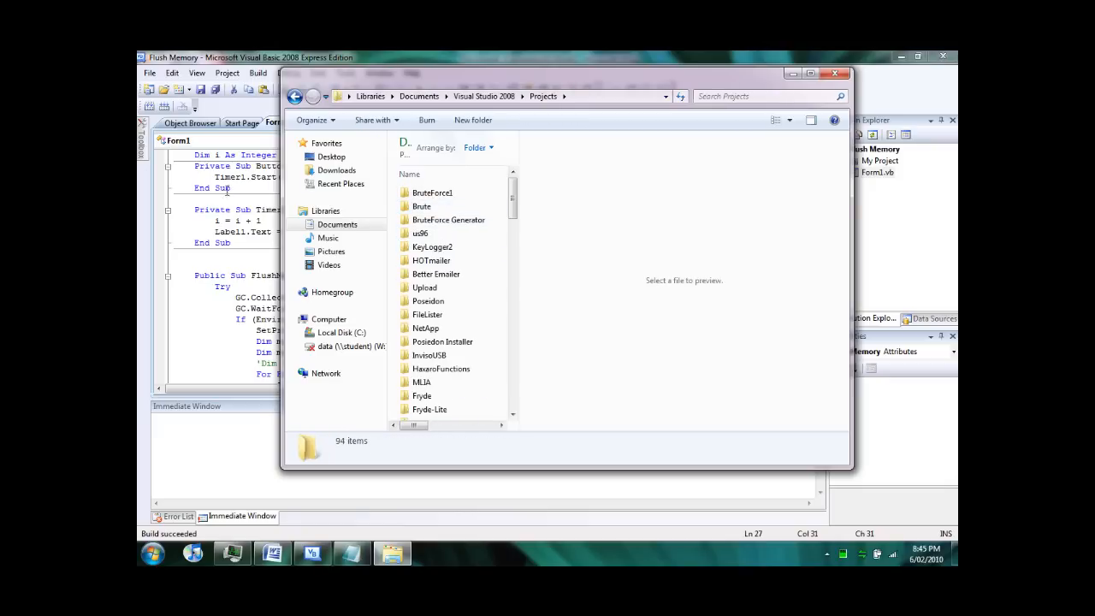
click(428, 315)
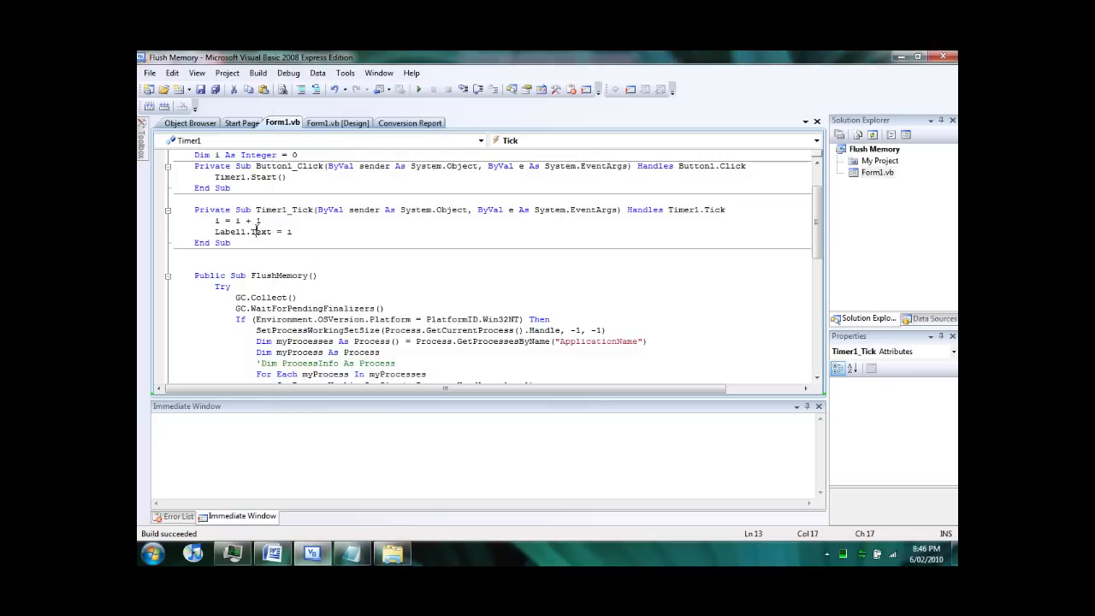
Start saving the whole project with Save All
click(171, 72)
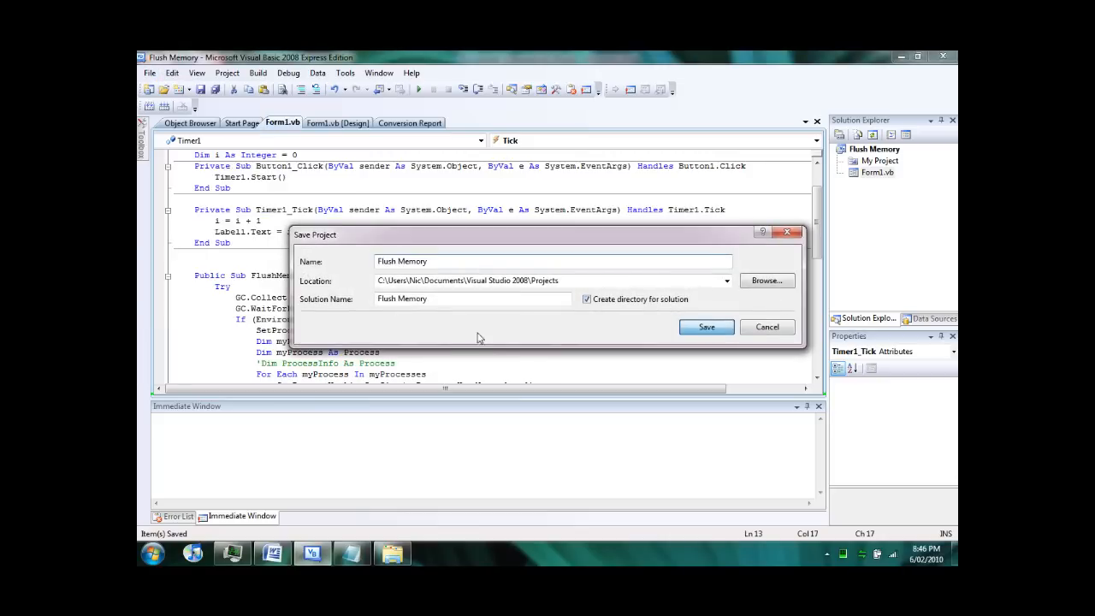
Save the project as Flush Memory into the Projects folder and rebuild it
click(705, 327)
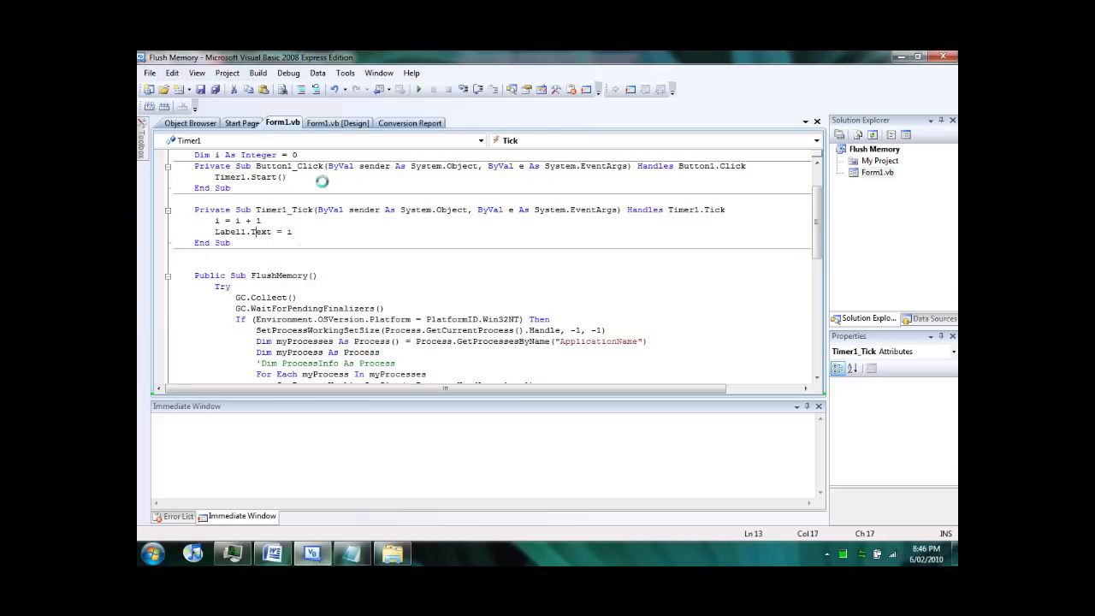
click(282, 89)
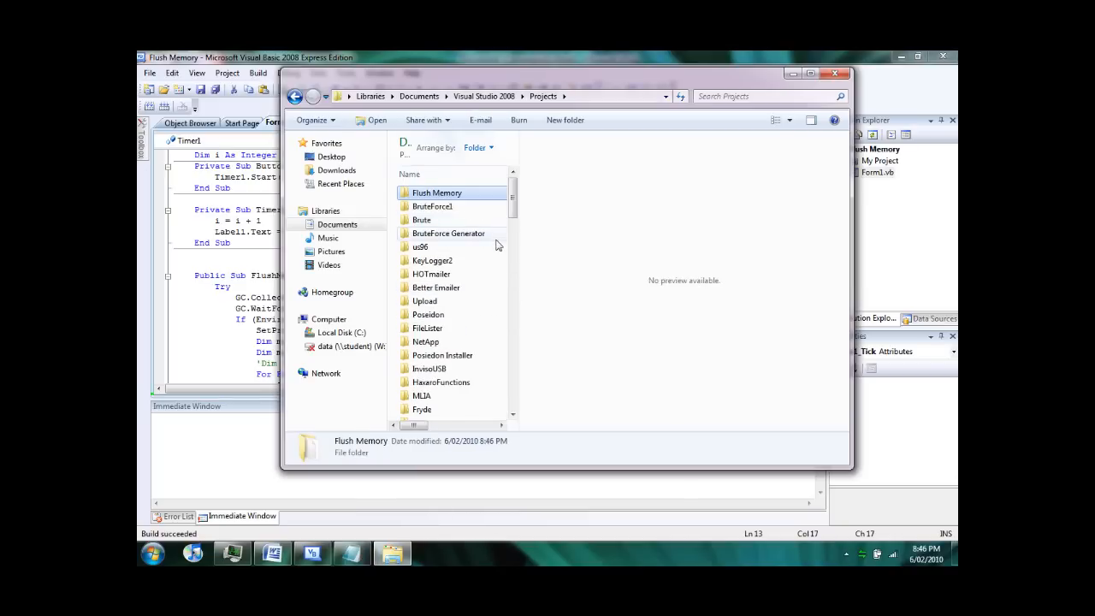
Browse to Flush Memory > obj > Release and run the built Flush Memory.exe
double_click(437, 191)
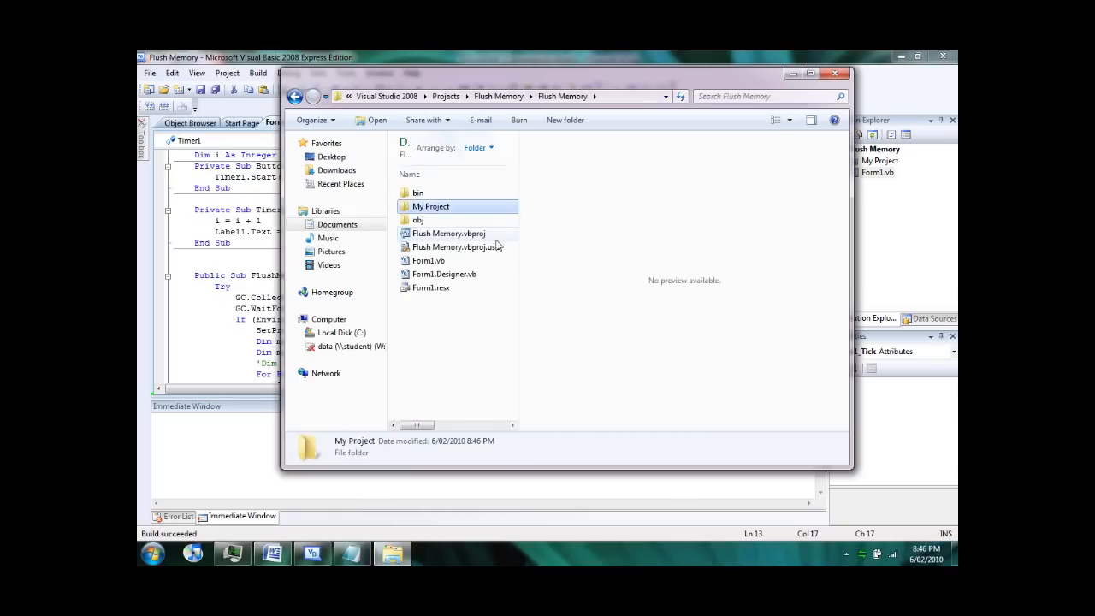
double_click(417, 219)
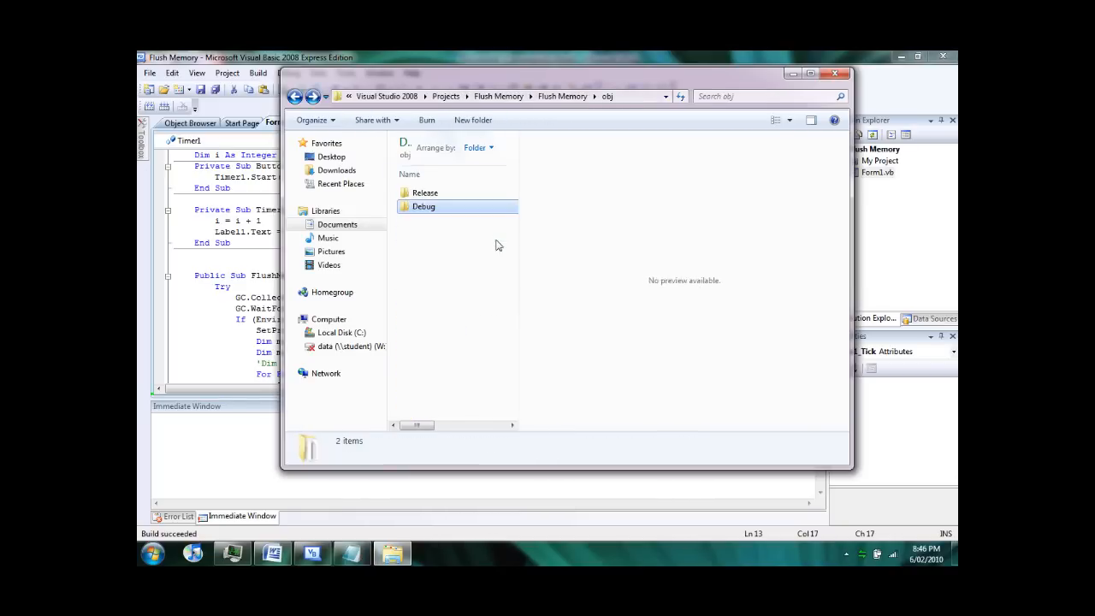
double_click(425, 191)
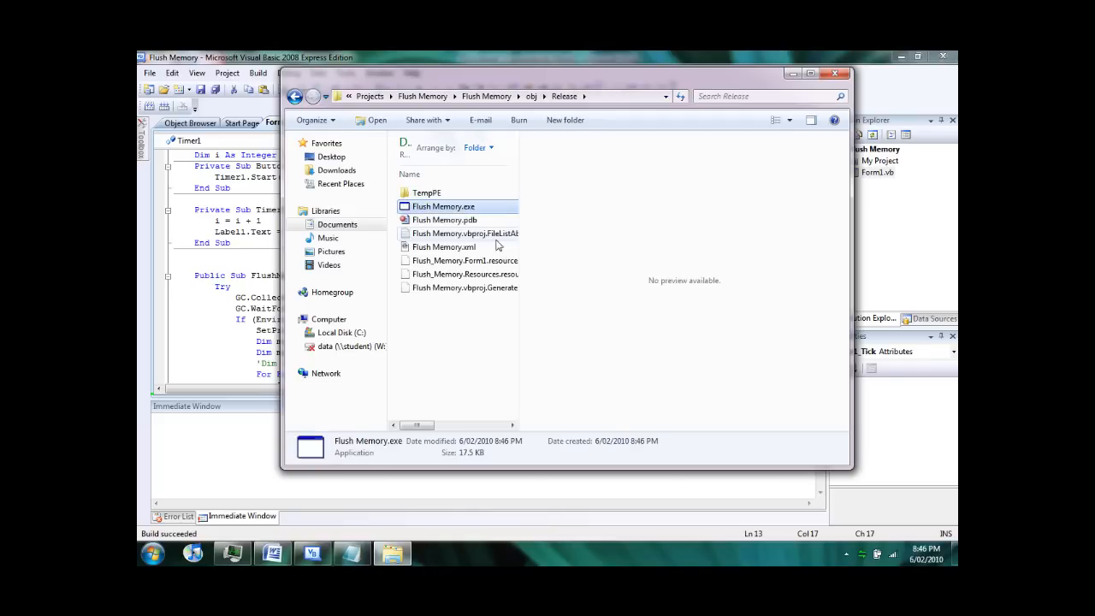
click(443, 205)
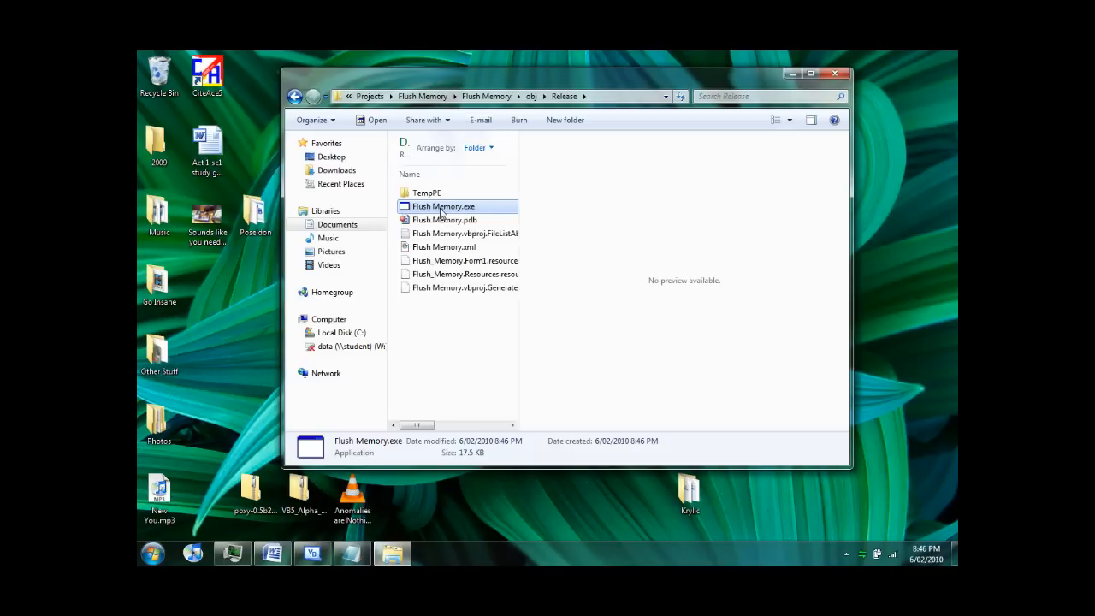
double_click(444, 206)
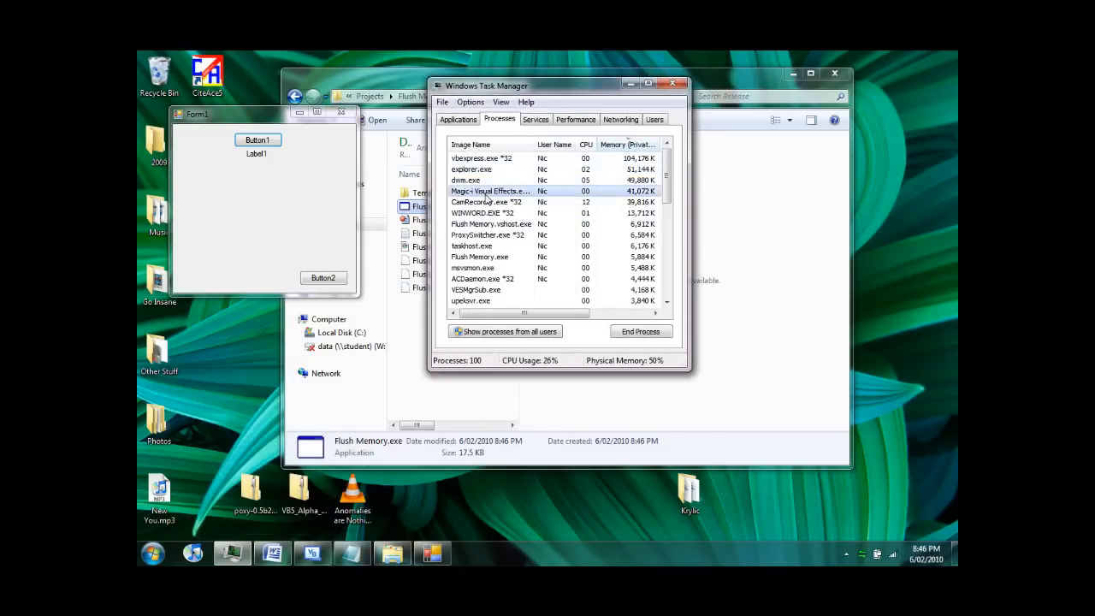
Start the counter and flush memory repeatedly with Button2 while watching Flush Memory.exe in Task Manager
click(257, 140)
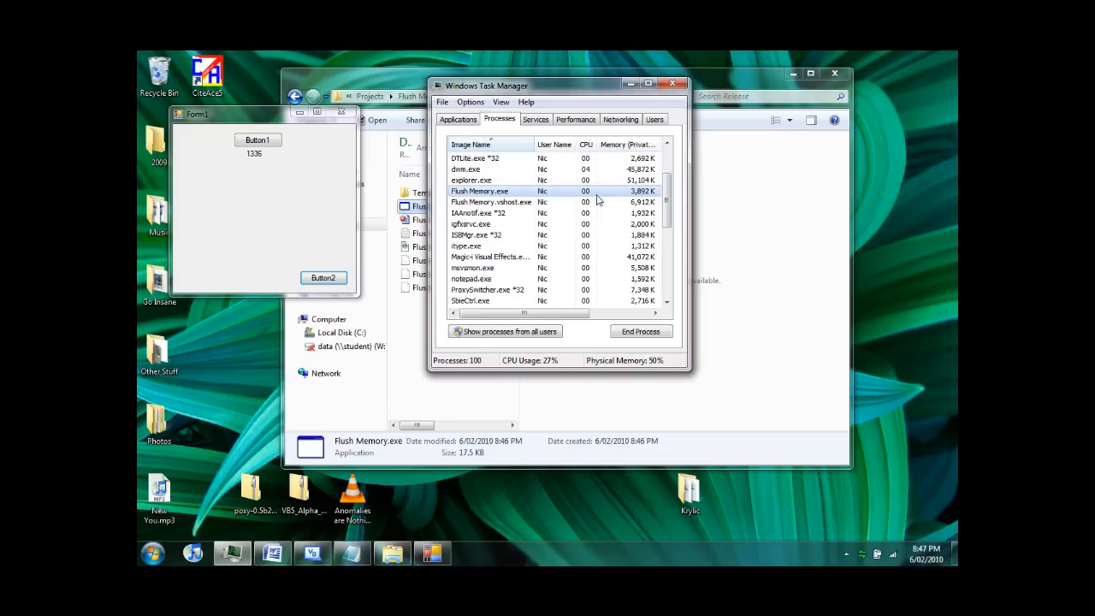
click(324, 277)
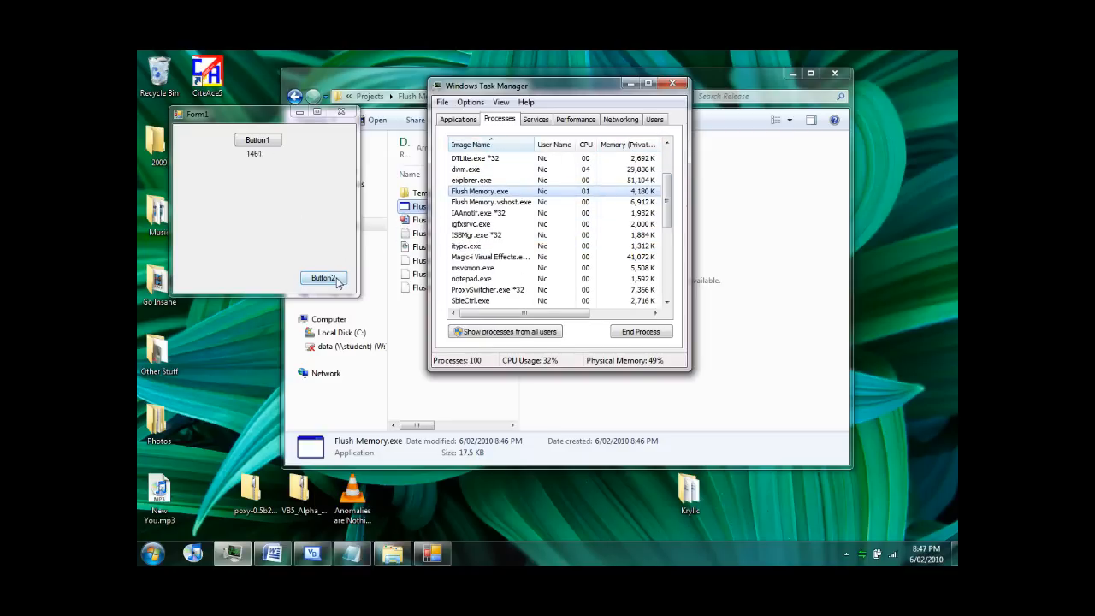
click(324, 277)
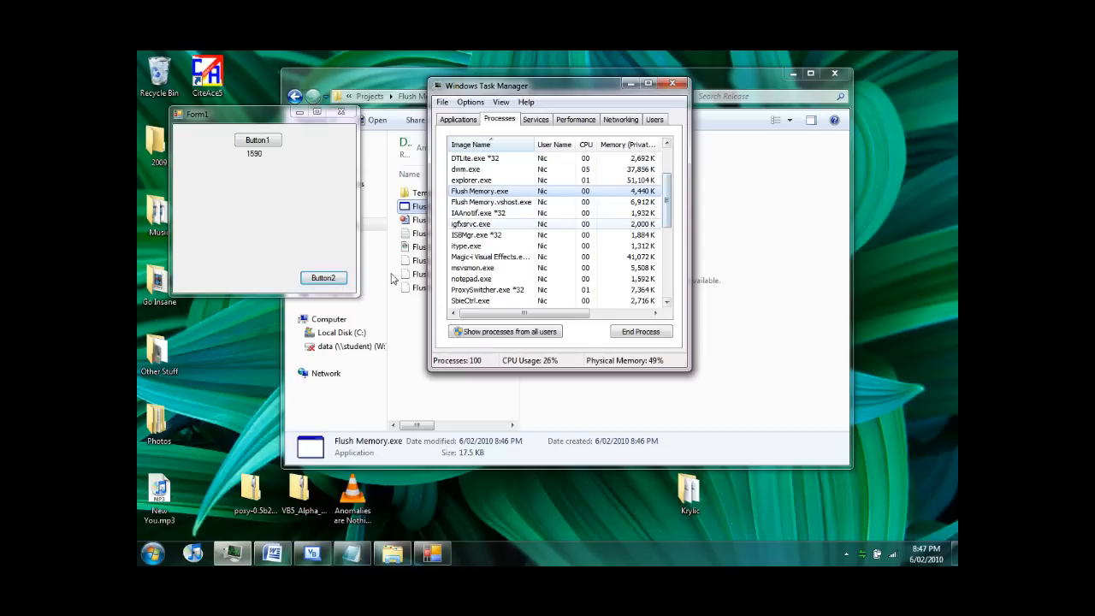
click(324, 278)
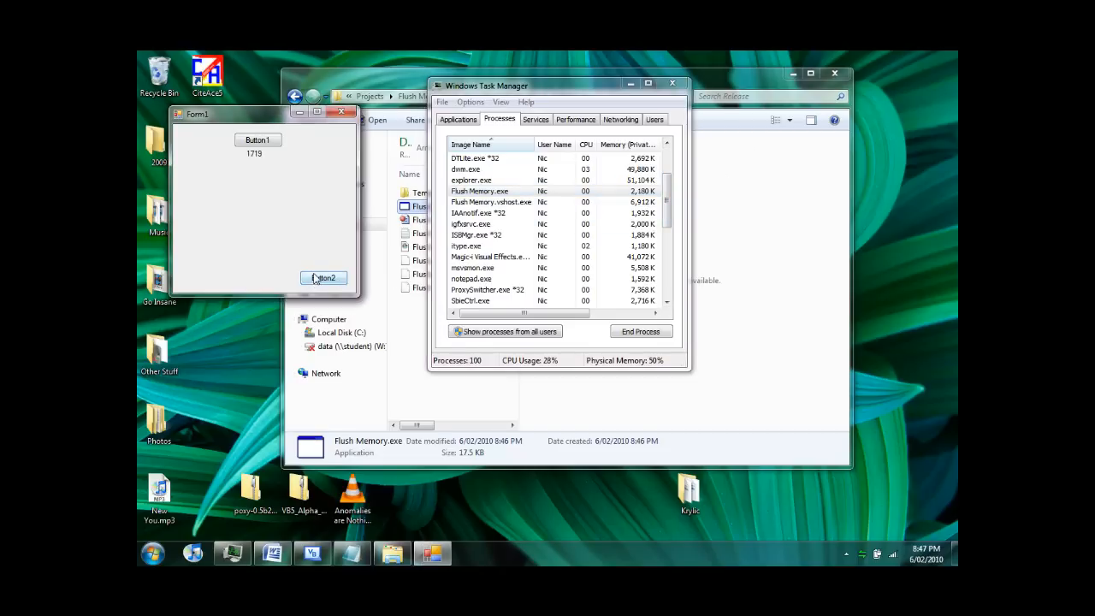
click(324, 277)
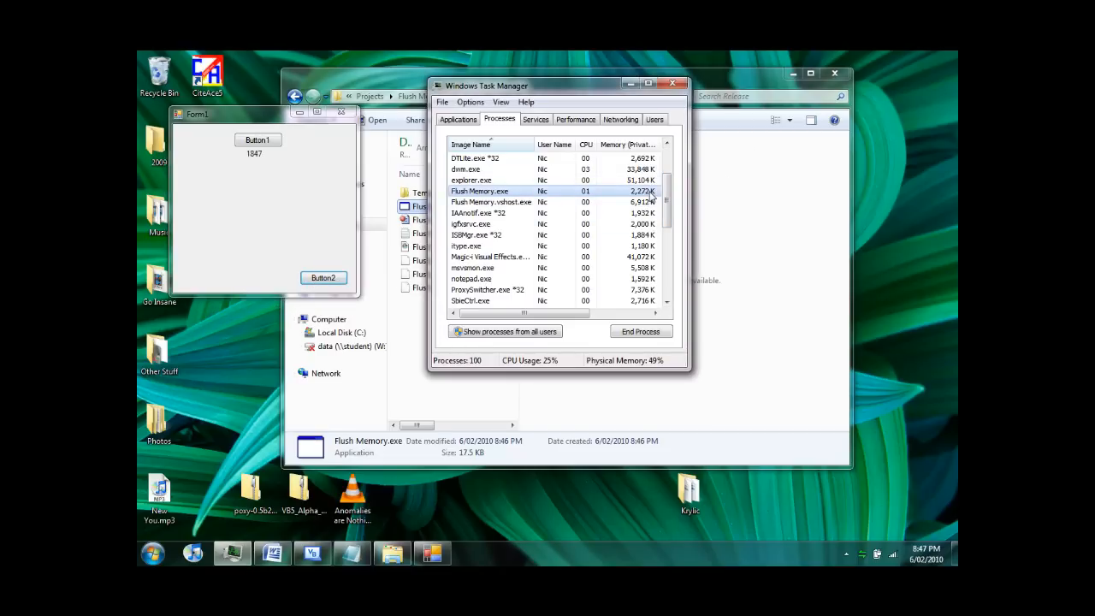
click(323, 277)
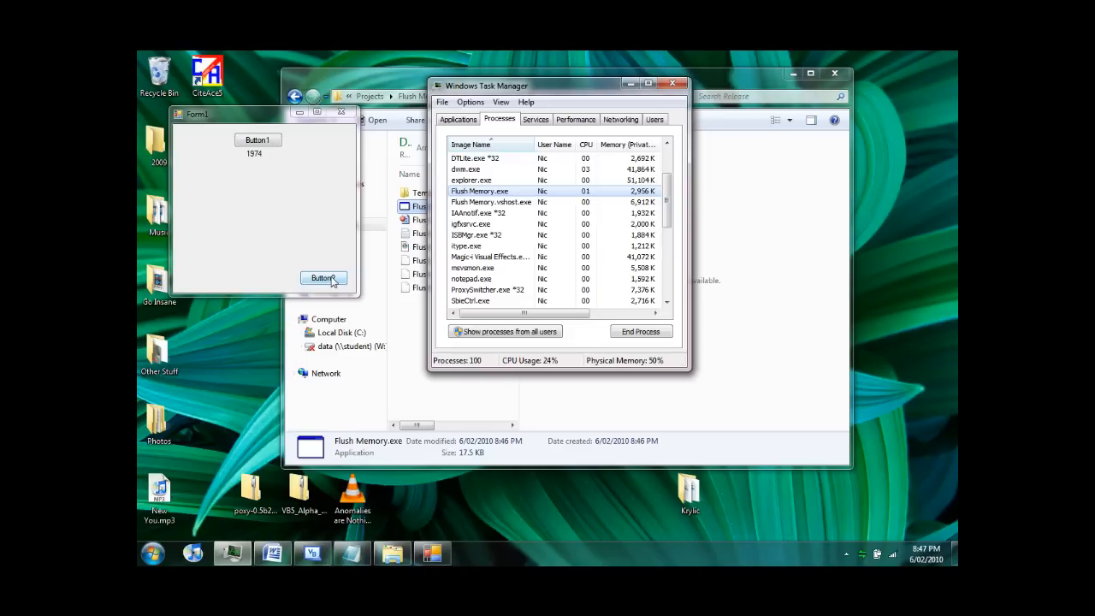
click(323, 277)
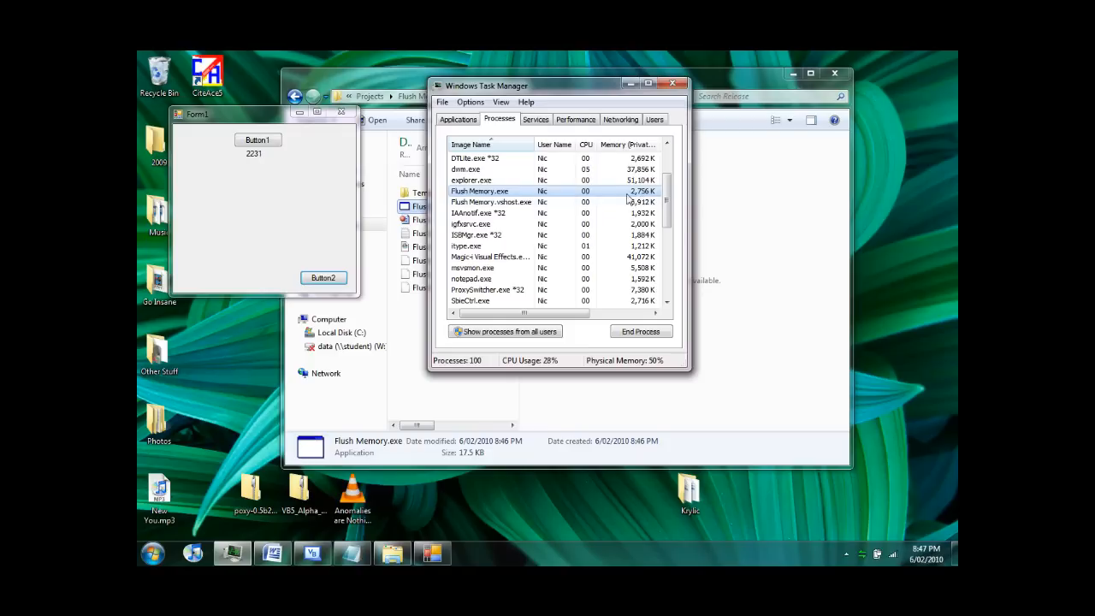
click(323, 277)
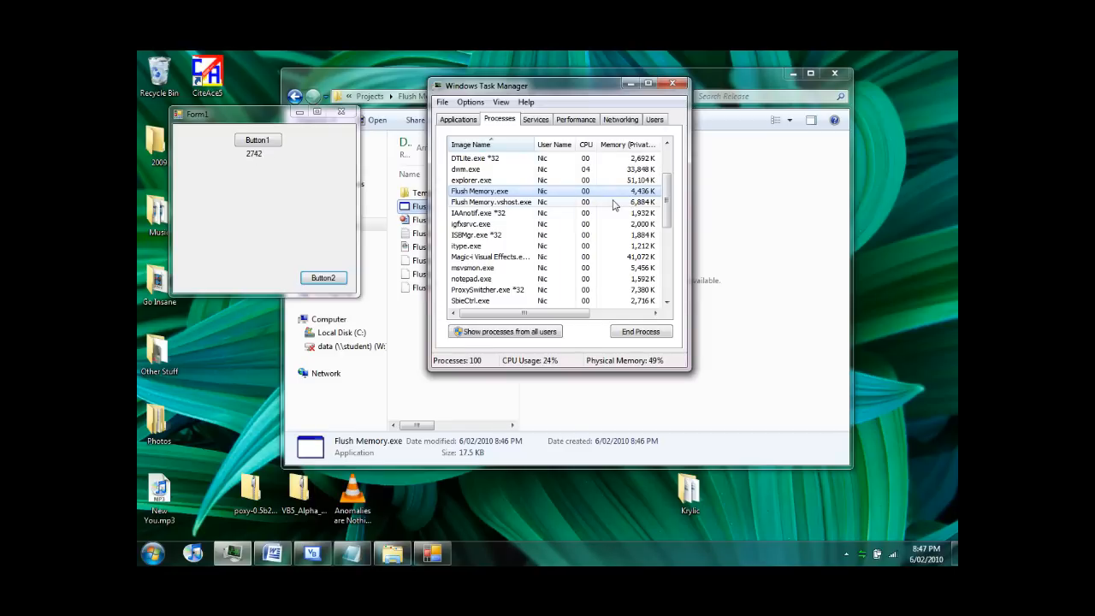
click(324, 277)
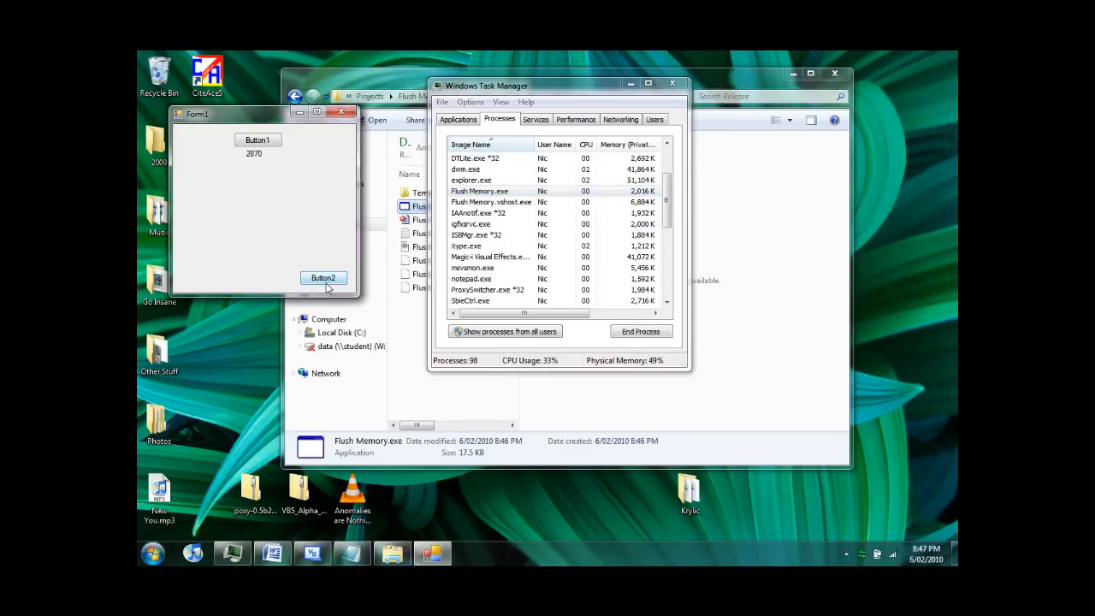
click(323, 278)
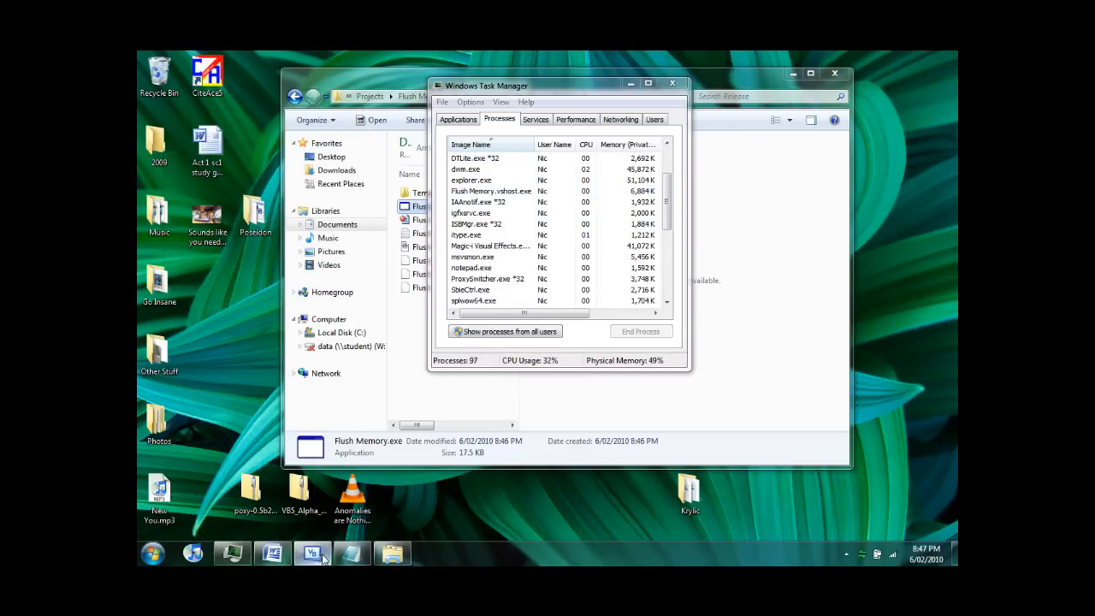
click(311, 555)
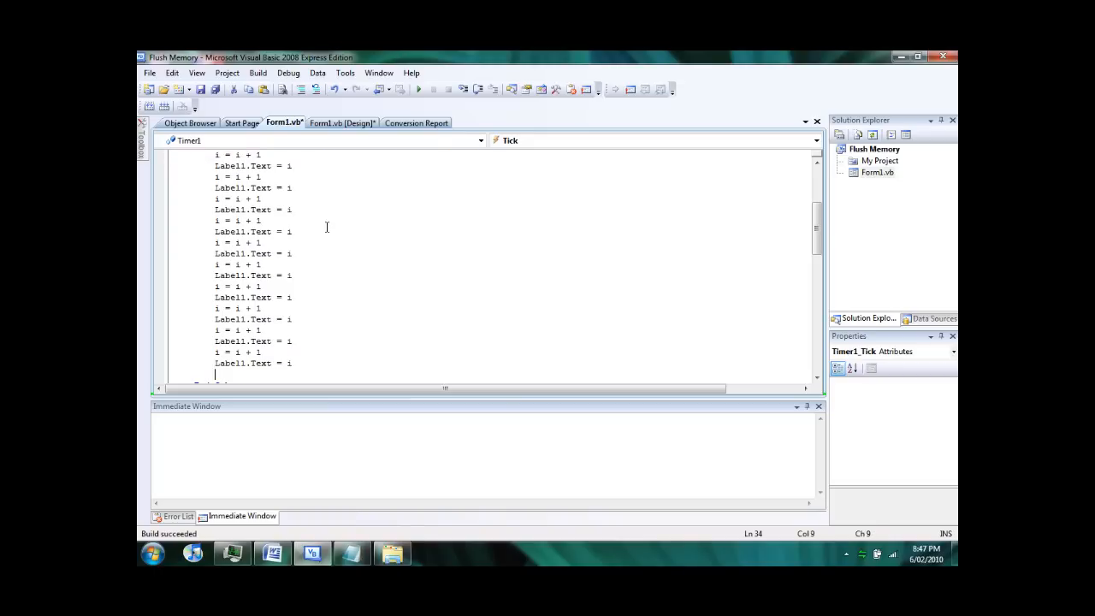
Paste the 'i = i + 1' and 'Label1.Text = i' lines repeatedly into Timer1_Tick
click(257, 72)
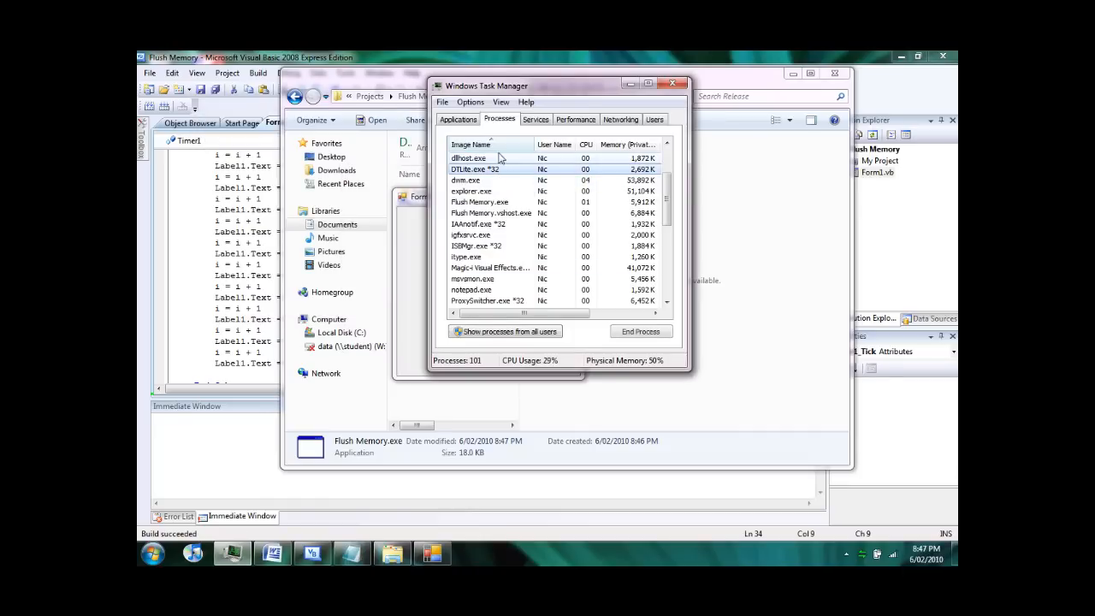
Place Task Manager beside the running app, start the counter and select Flush Memory.exe
click(479, 180)
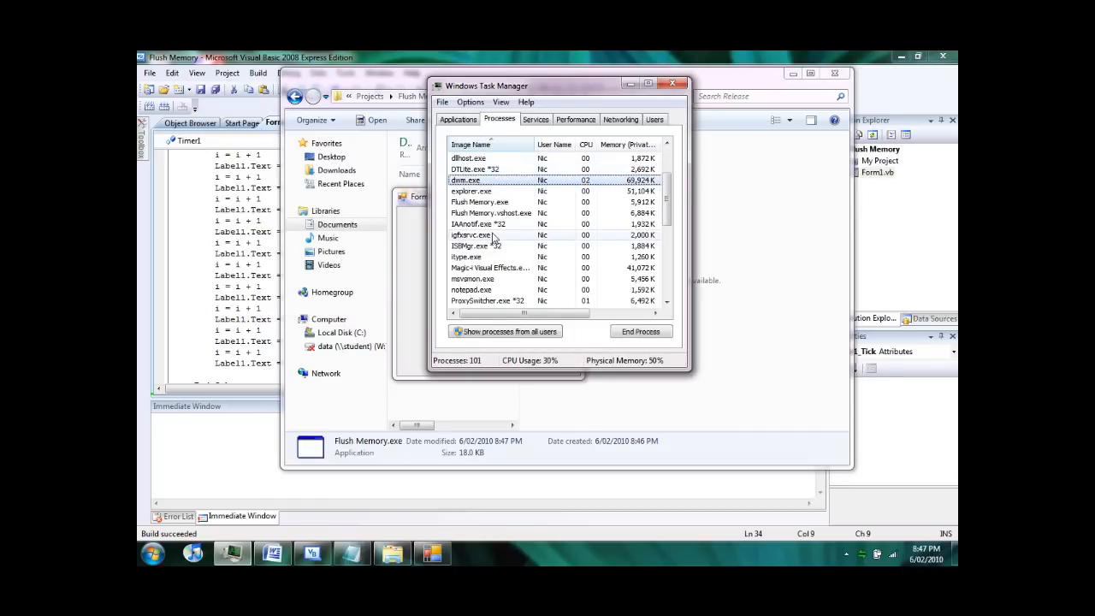
drag(486, 86, 228, 123)
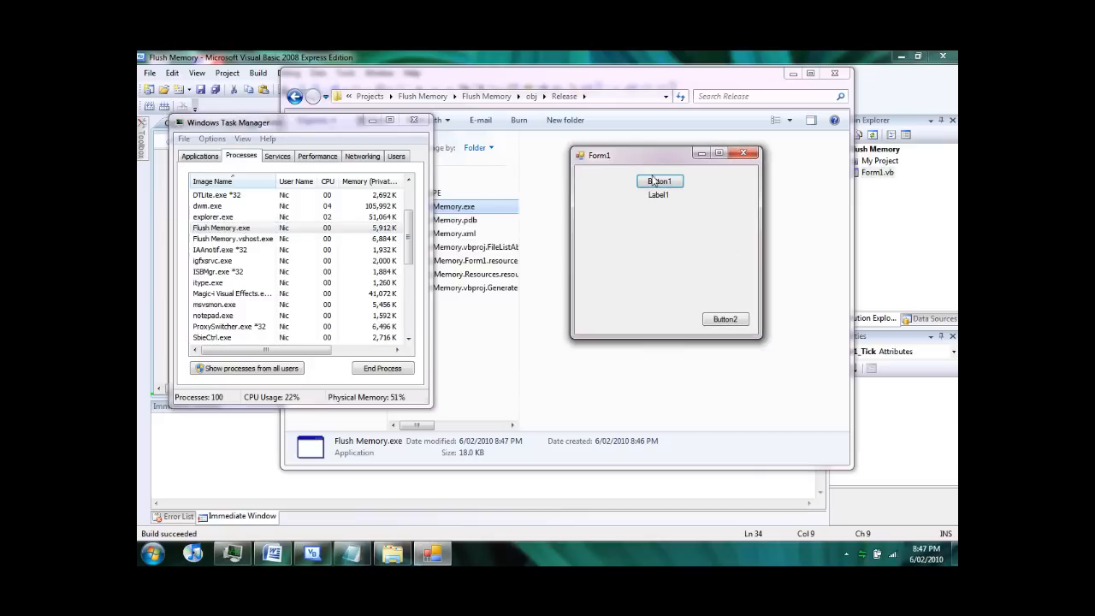
click(659, 182)
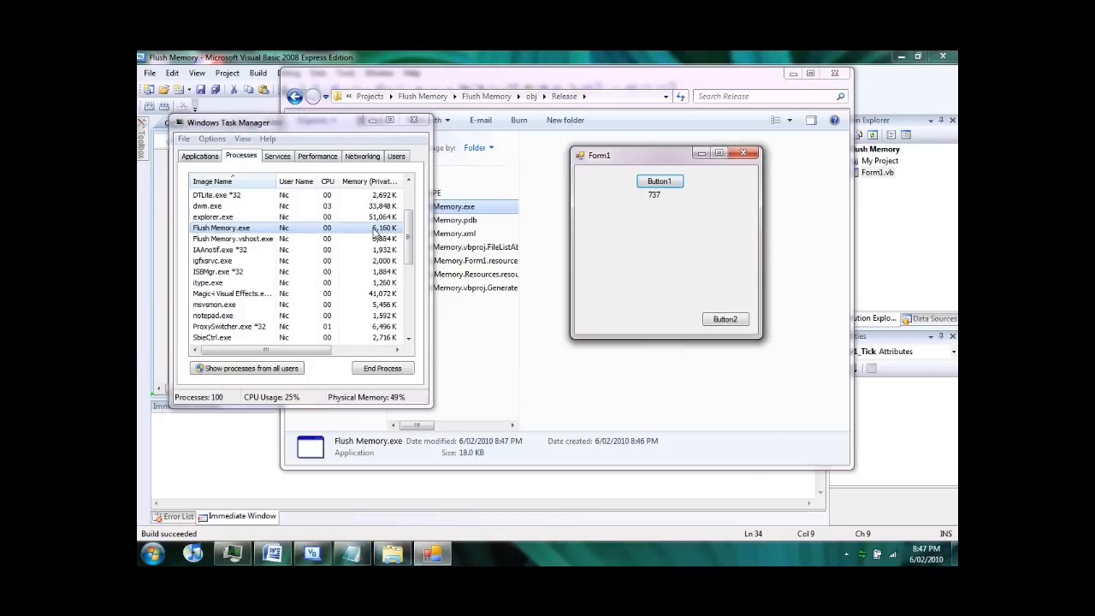
click(659, 181)
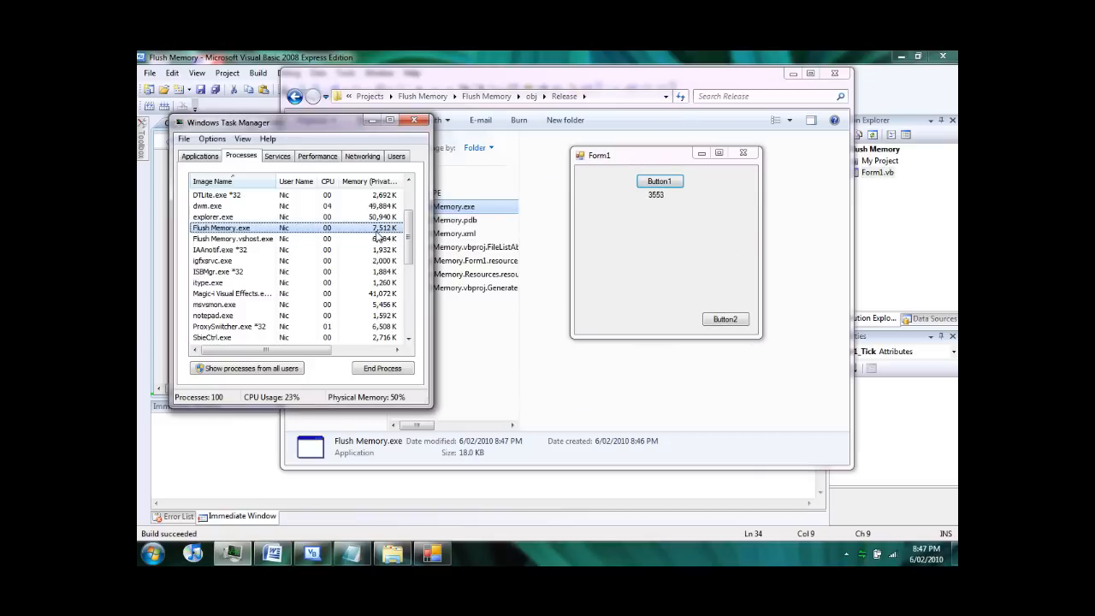
click(660, 182)
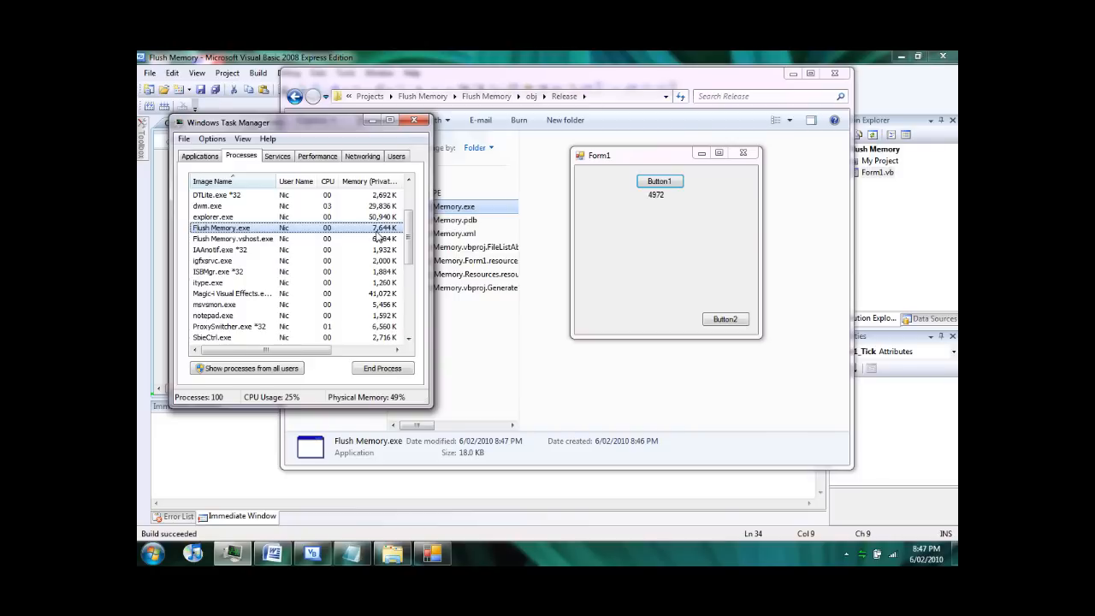
Flush the app's memory with Button2 about a dozen times, watching its usage drop past a 30,000 count
click(726, 320)
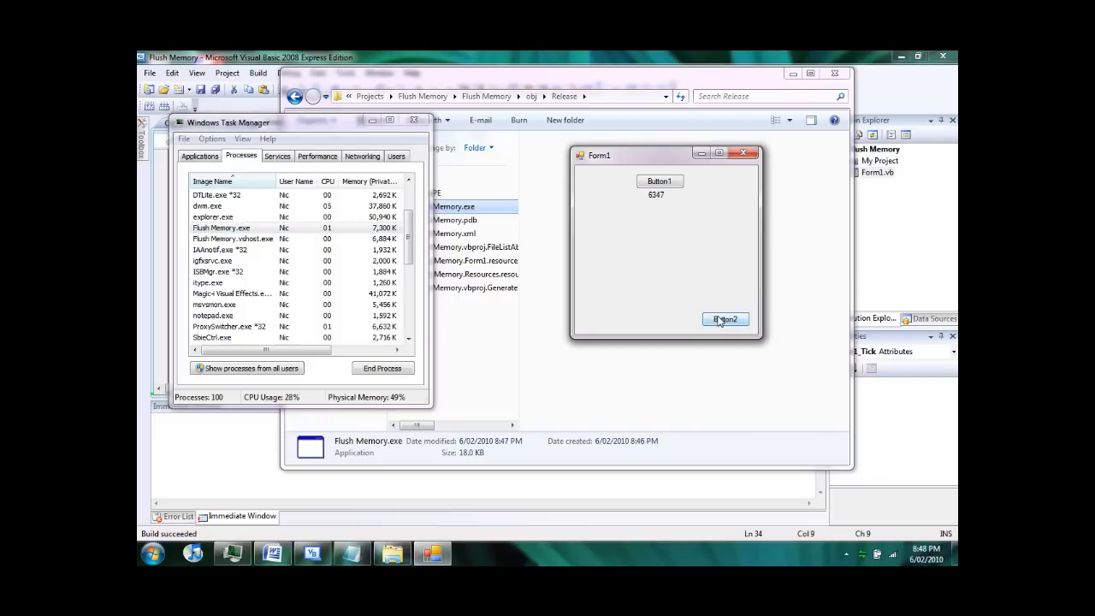
click(726, 319)
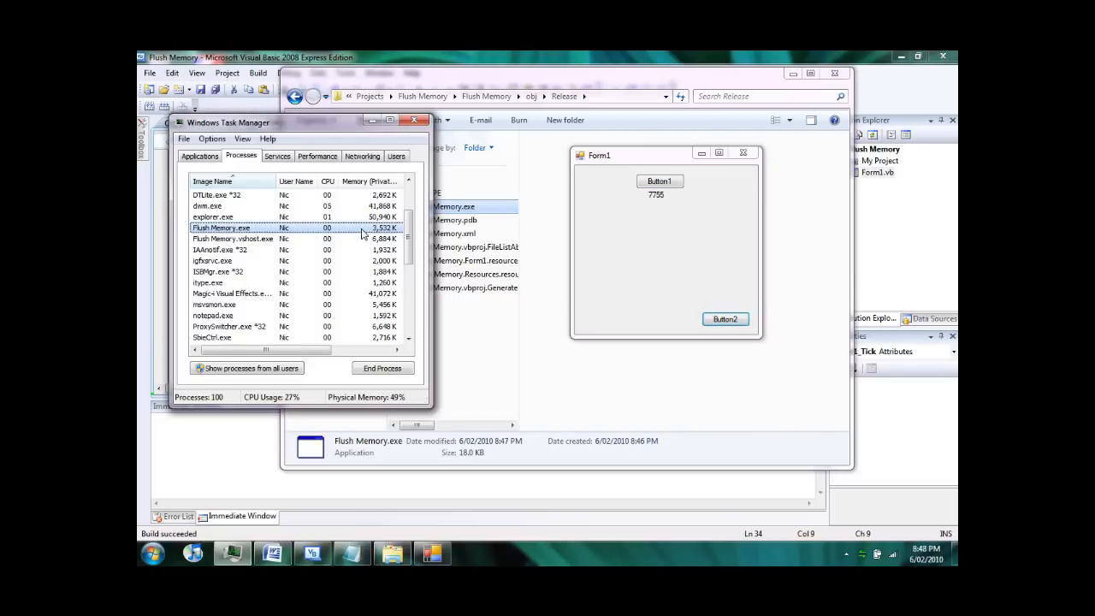
click(726, 320)
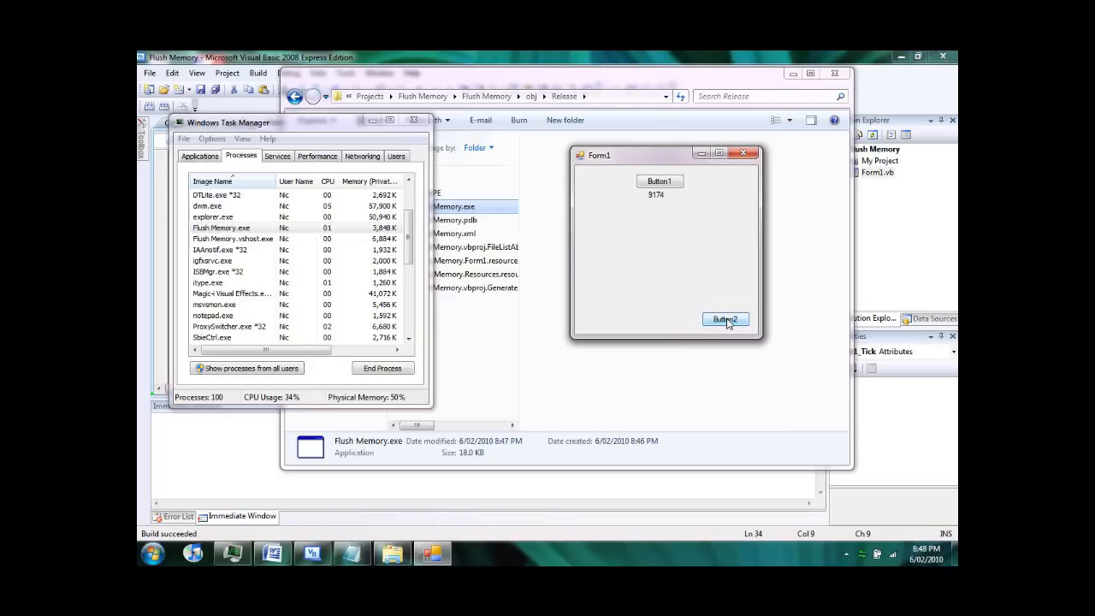
click(726, 320)
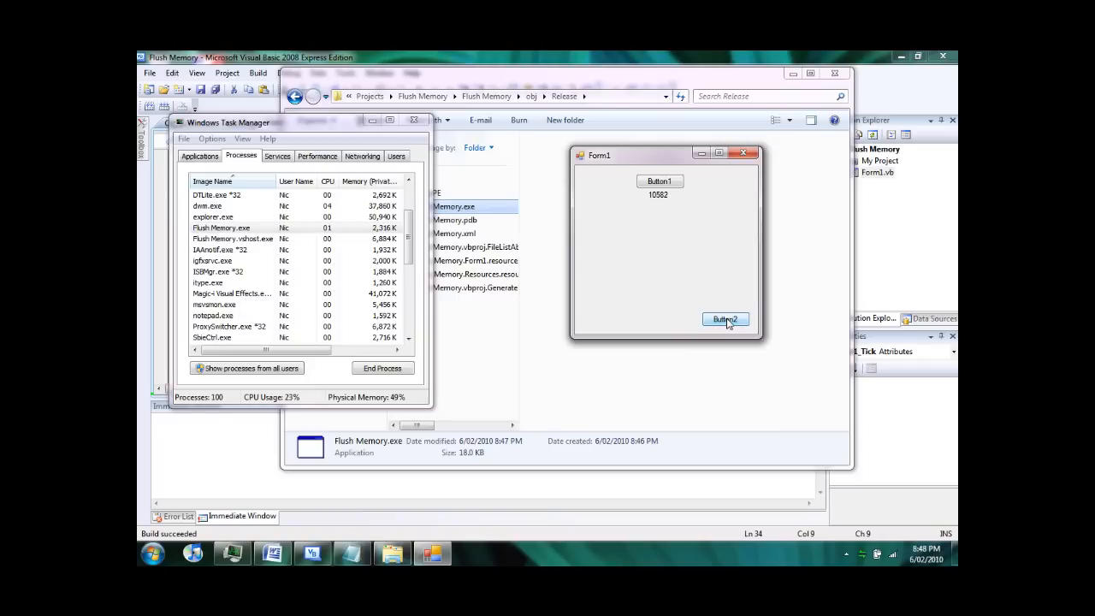
click(725, 318)
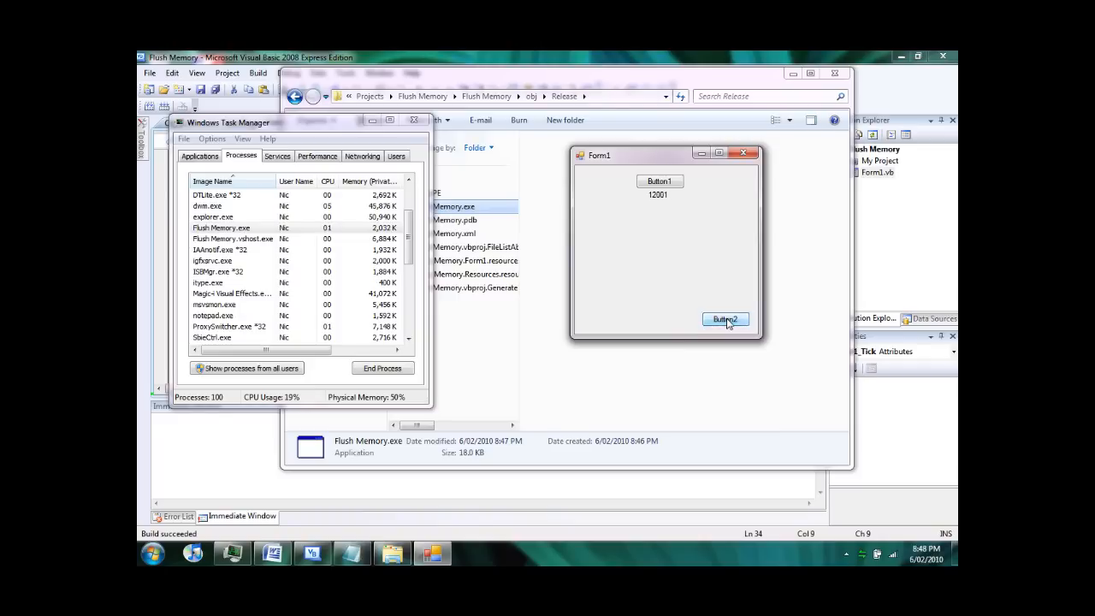
click(725, 320)
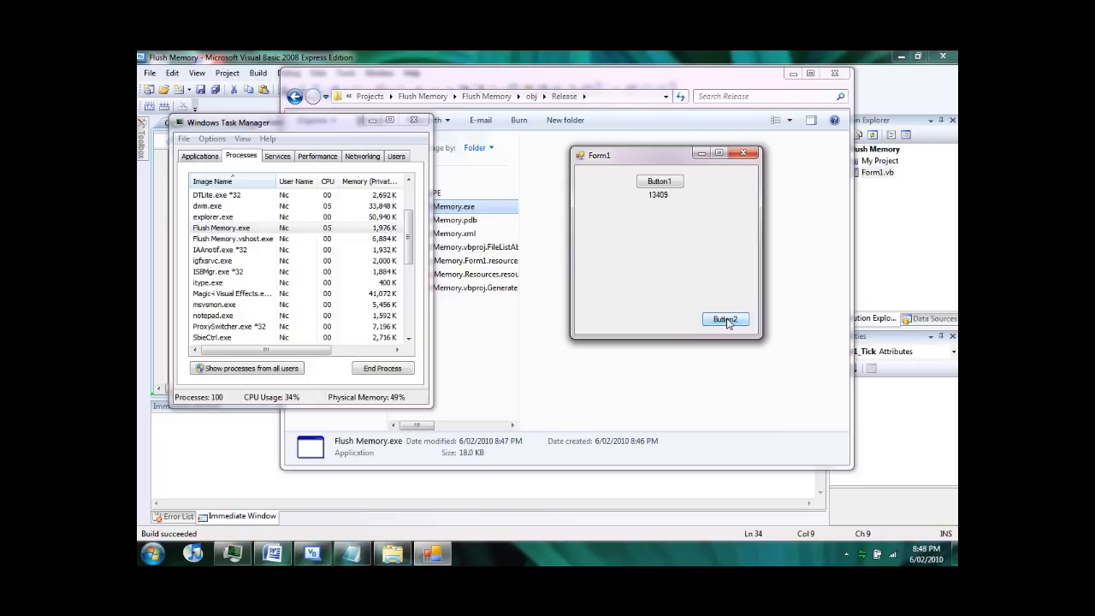
click(726, 318)
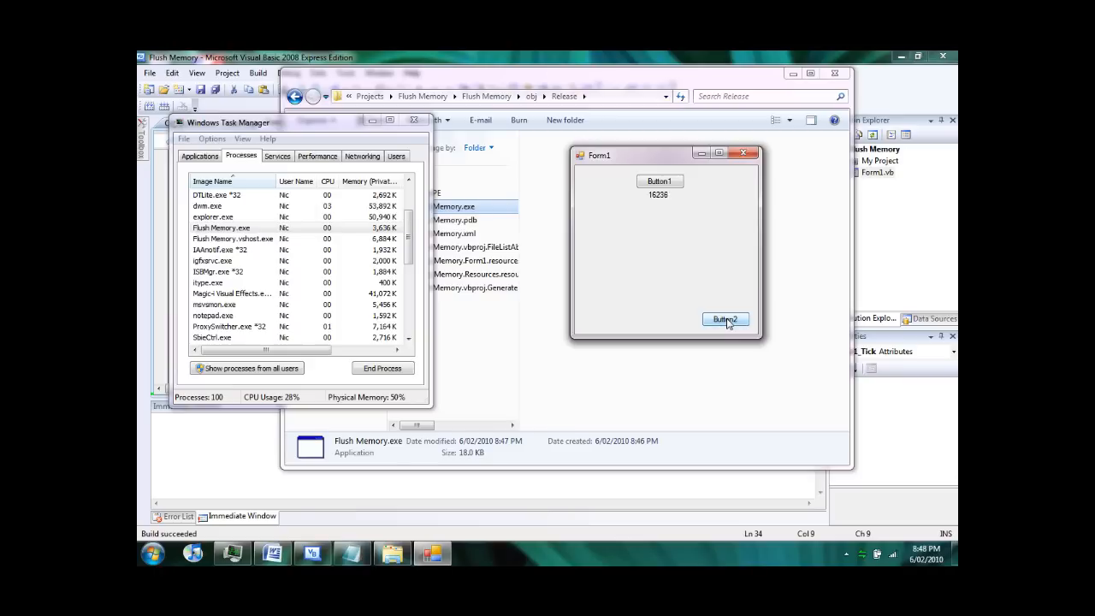
click(726, 320)
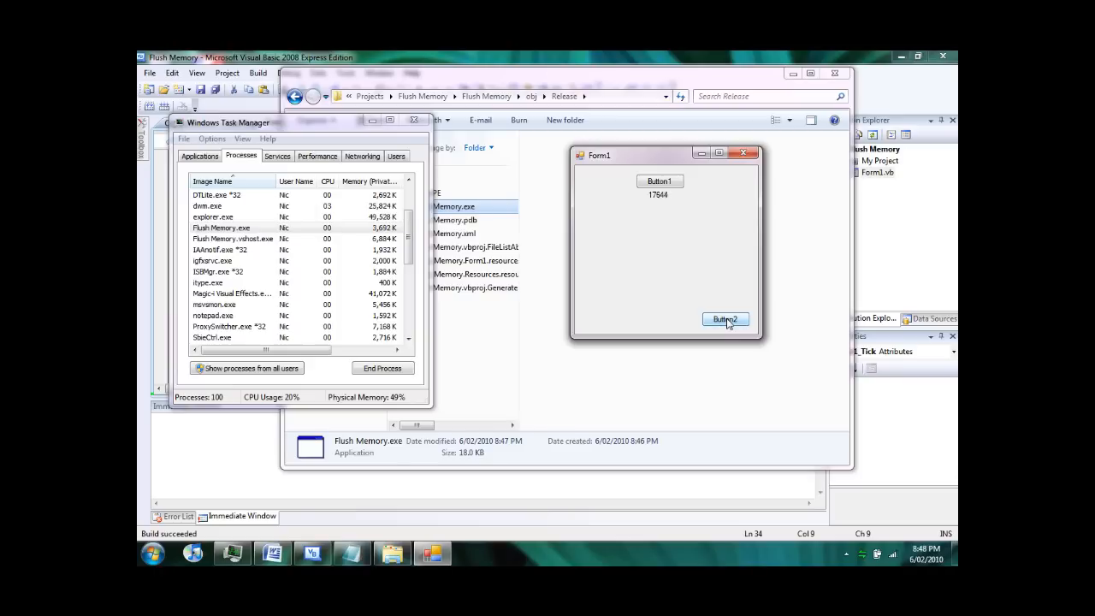
click(726, 321)
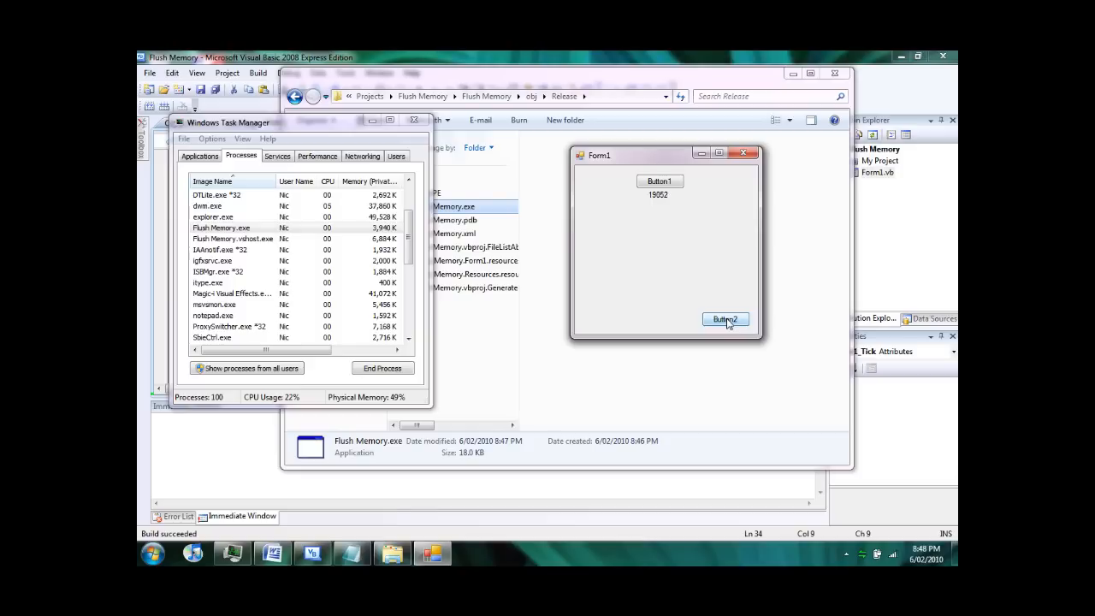
click(726, 320)
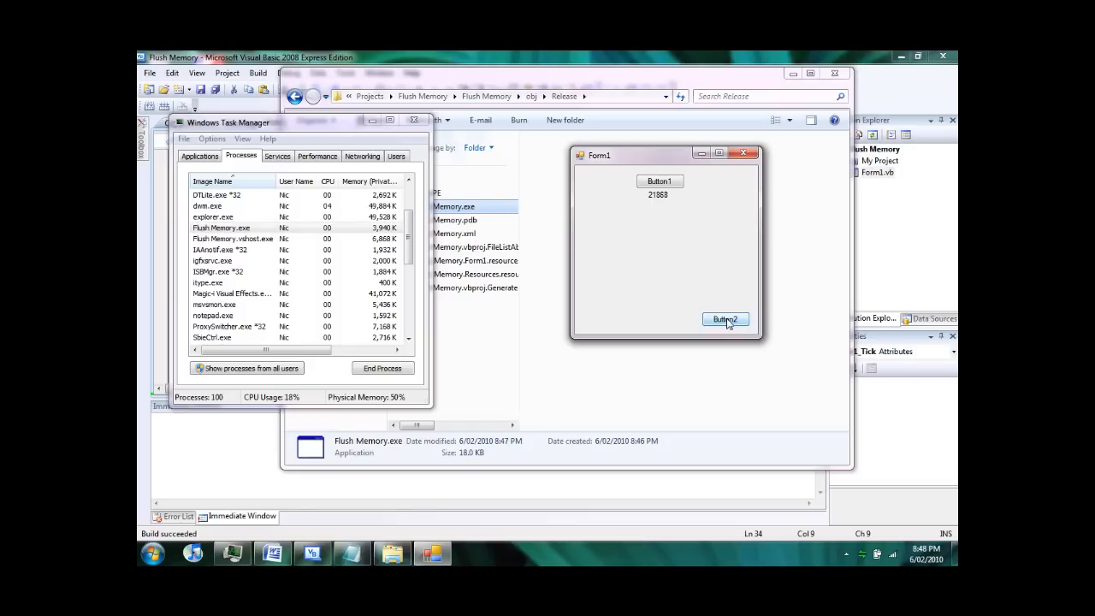
click(726, 319)
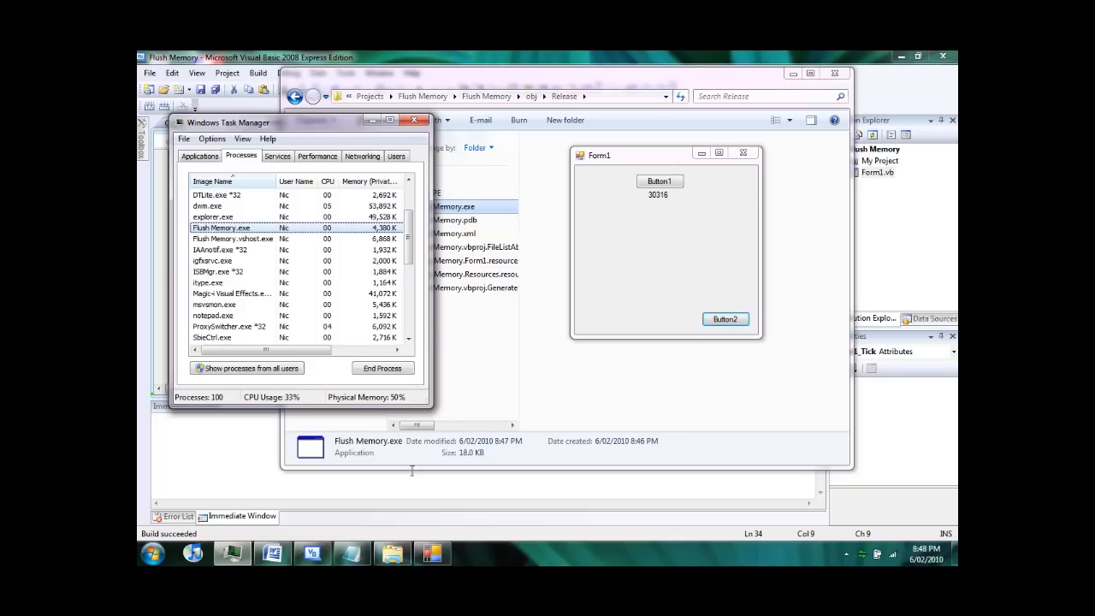
click(311, 551)
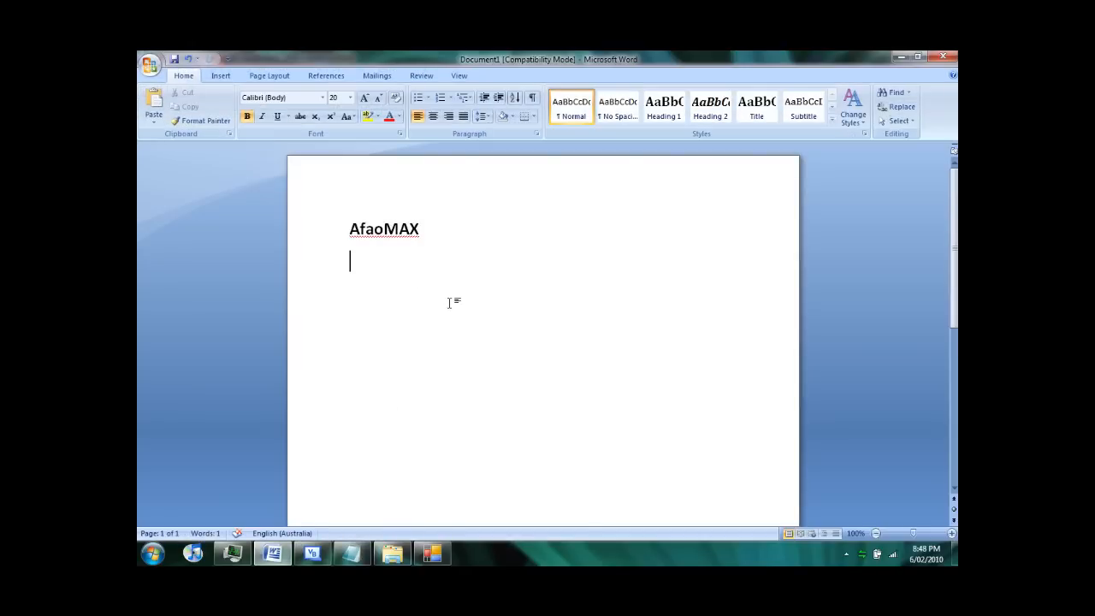
text(httt)
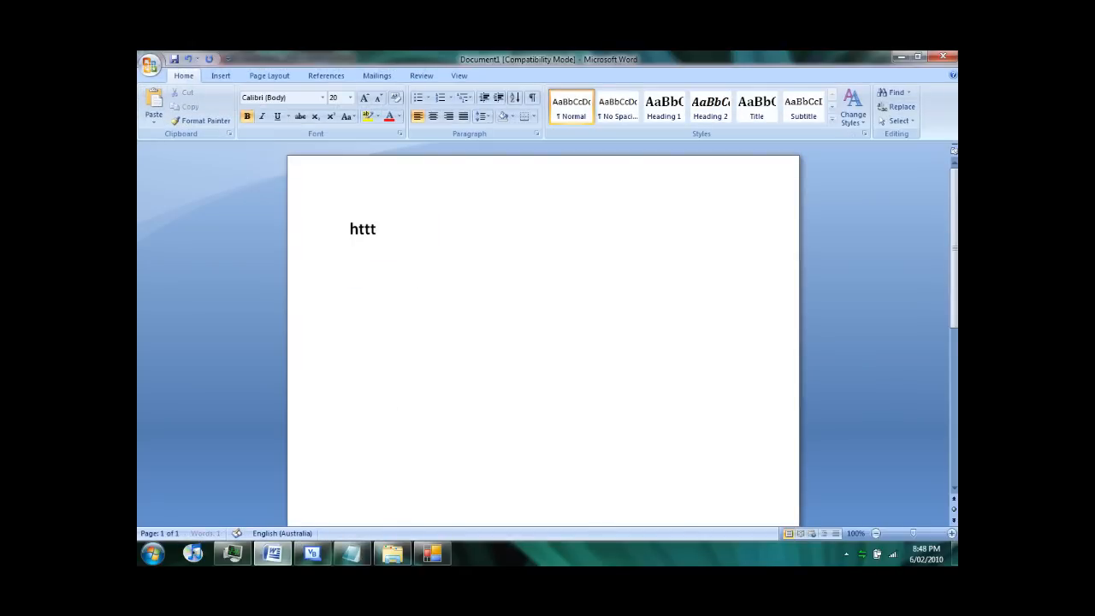
text(p://)
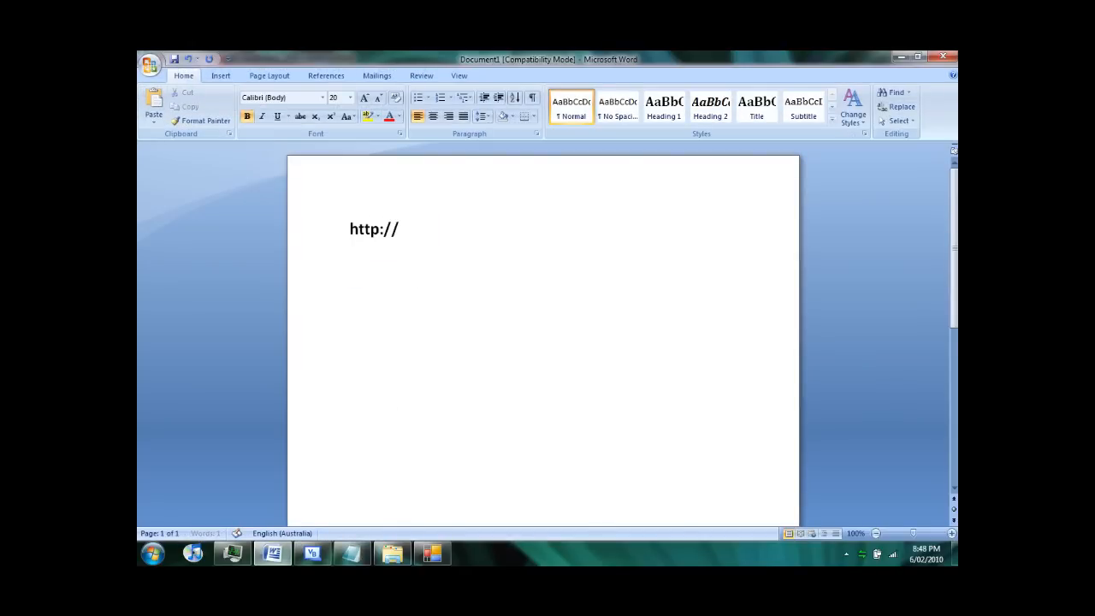
text(kryl)
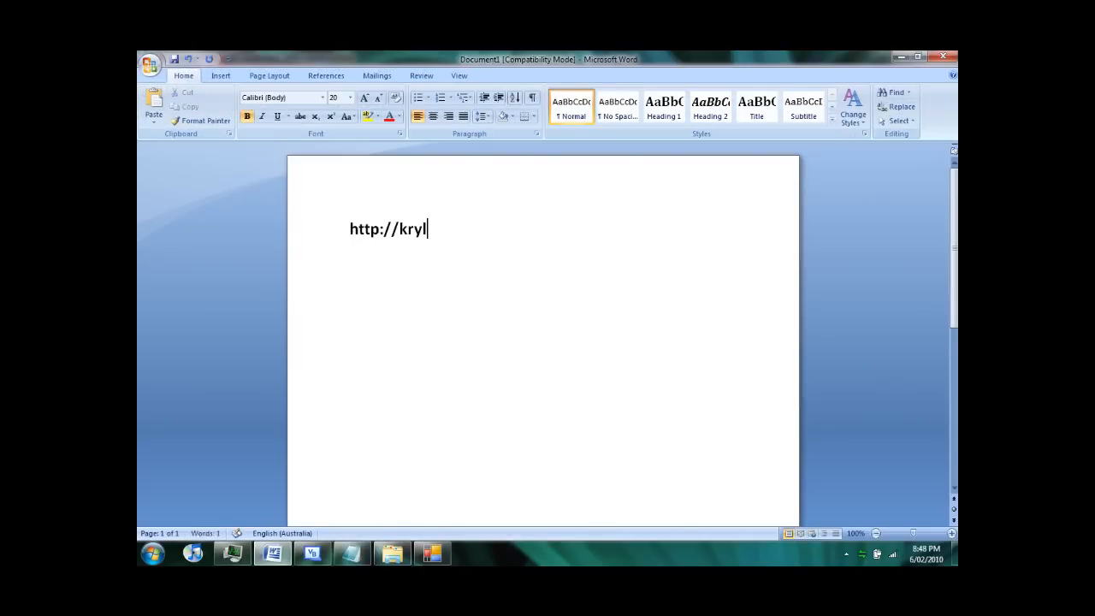
text(afaomax)
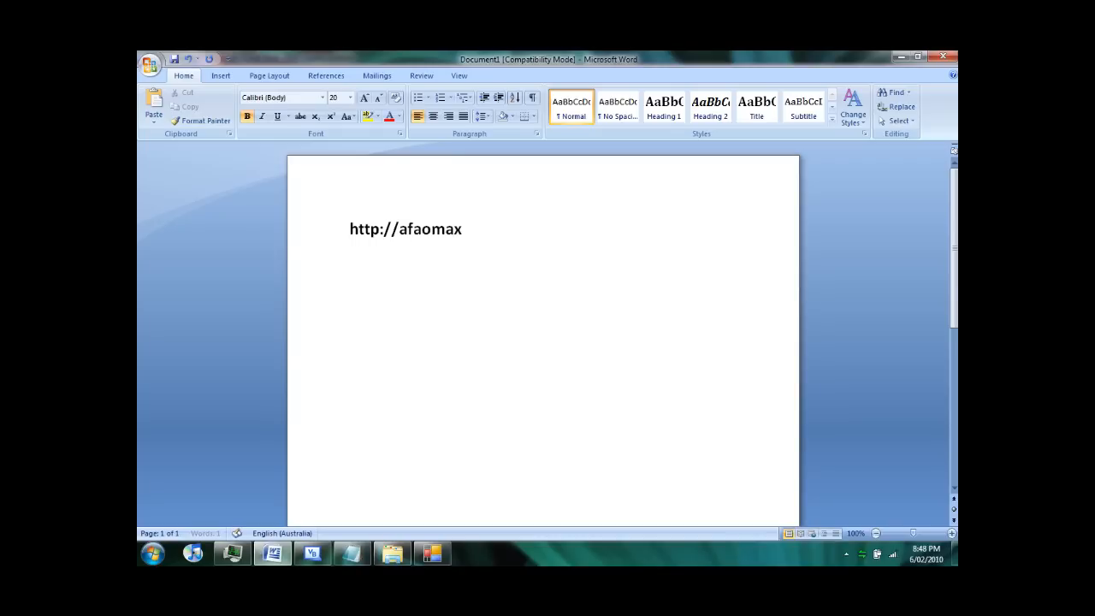
text(.krylic.)
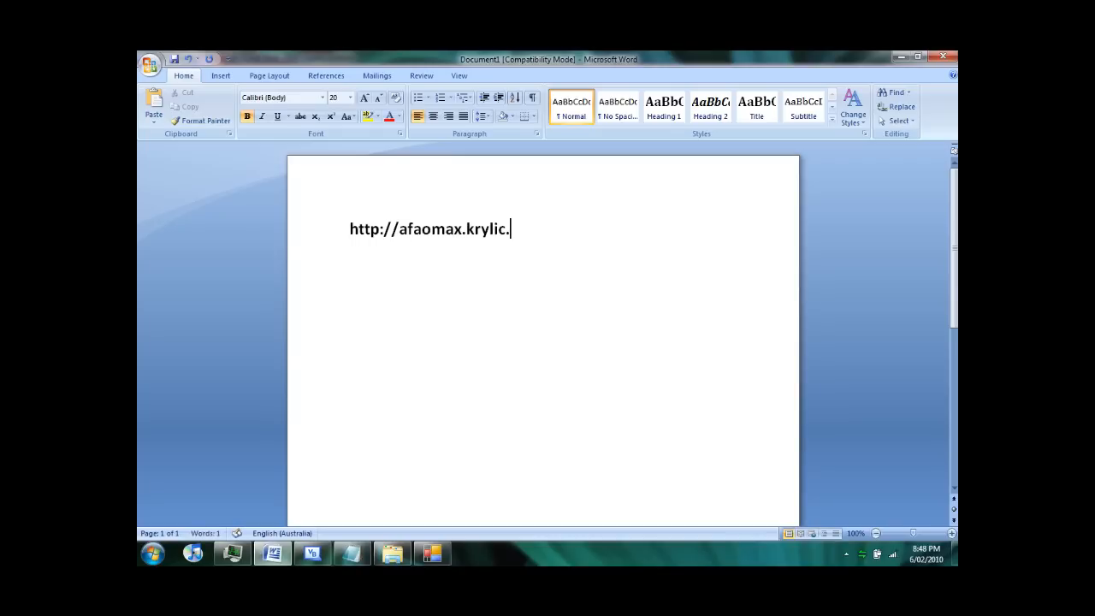
text(net)
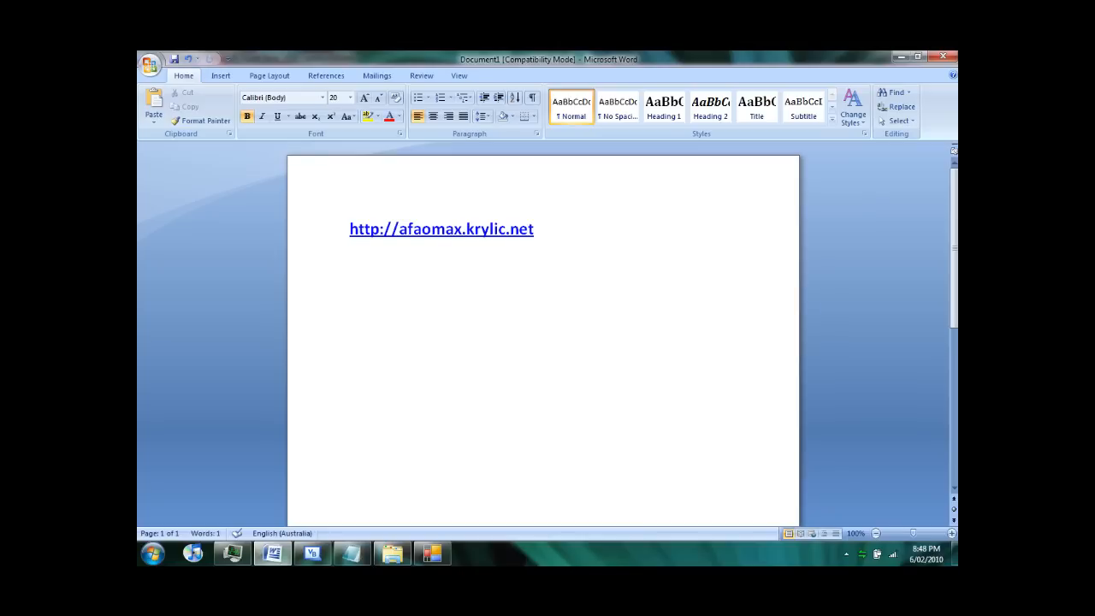
mouse_move(454, 442)
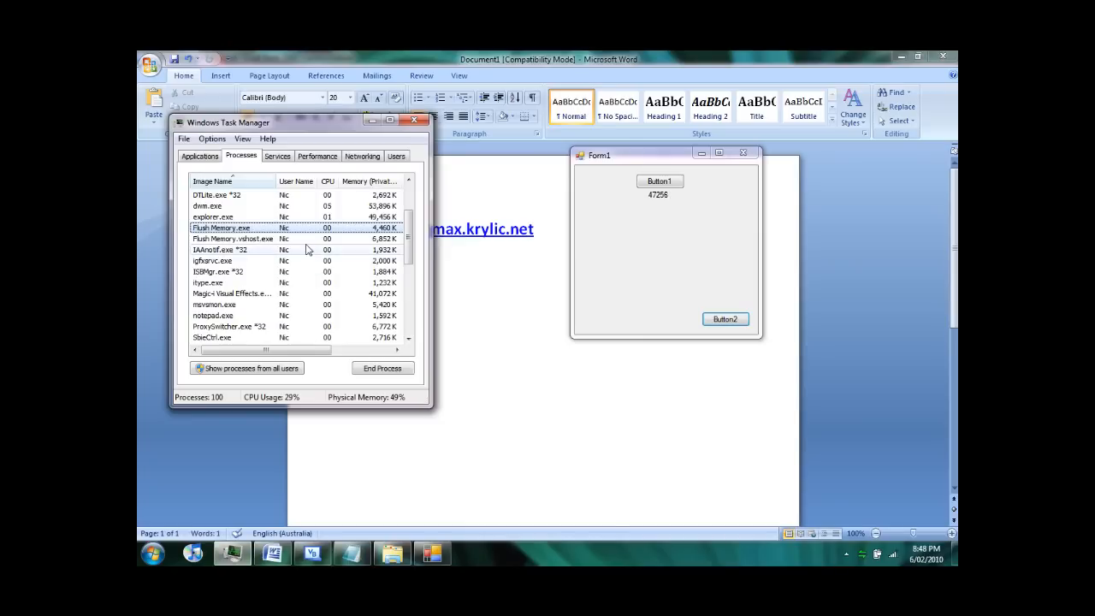
Use Button2 twice to free the Flush Memory app's memory as its counter passes 50,000
click(726, 320)
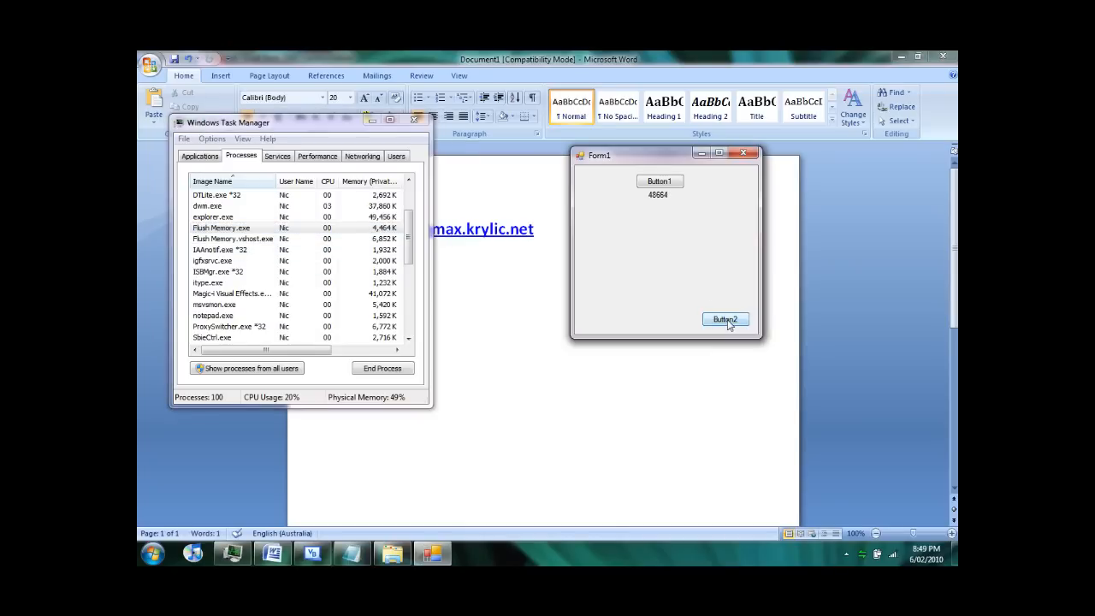
click(726, 320)
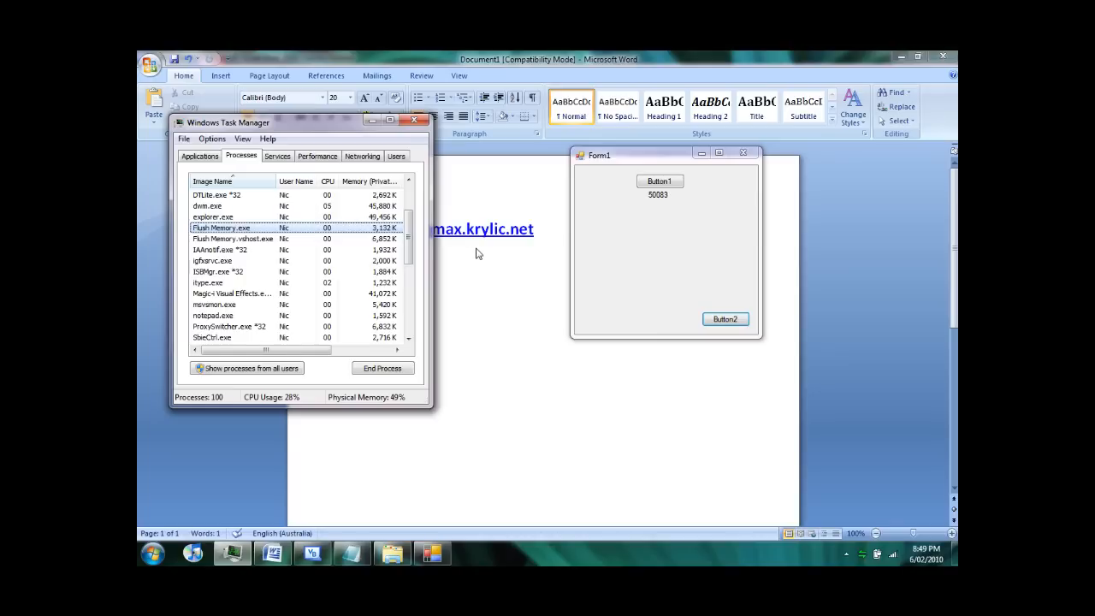